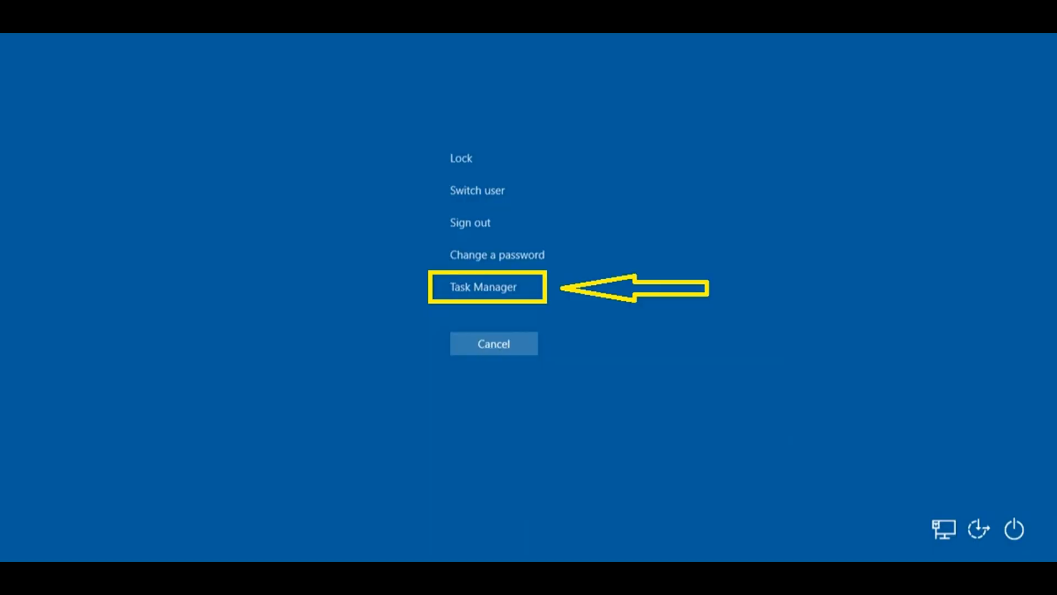
# Launch Task Manager from the Ctrl+Alt+Del screen and reveal its File menu.
pyautogui.click(486, 287)
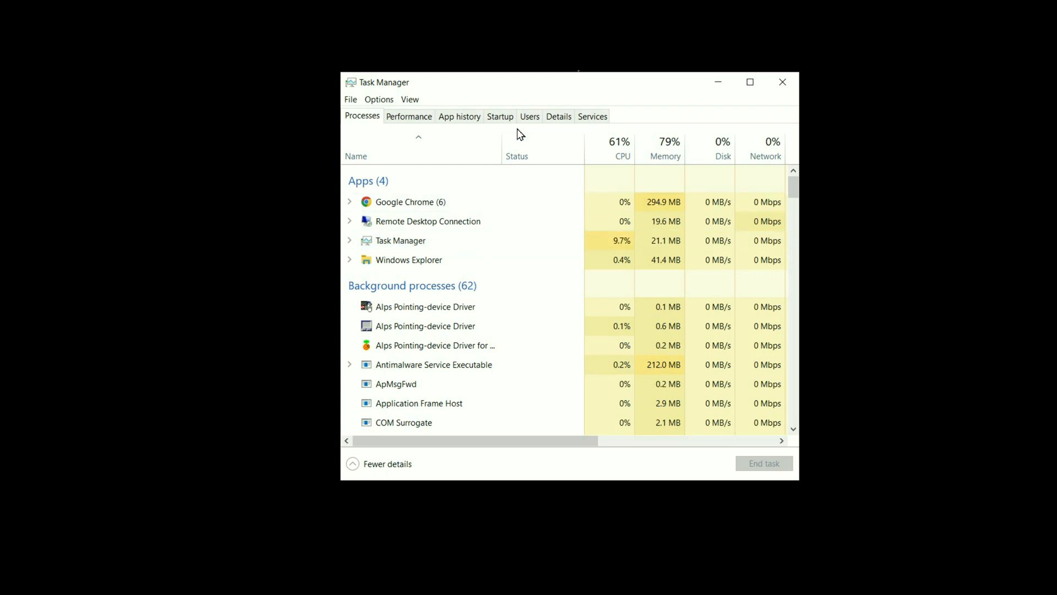
pyautogui.click(350, 100)
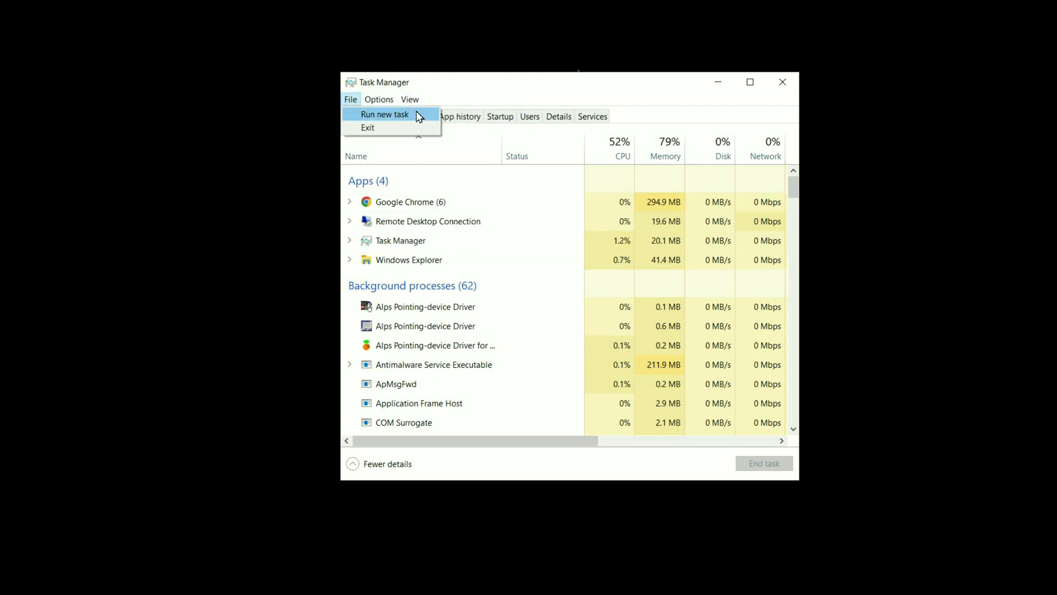
# Run services.msc as a new task to bring up the Services console.
pyautogui.click(383, 113)
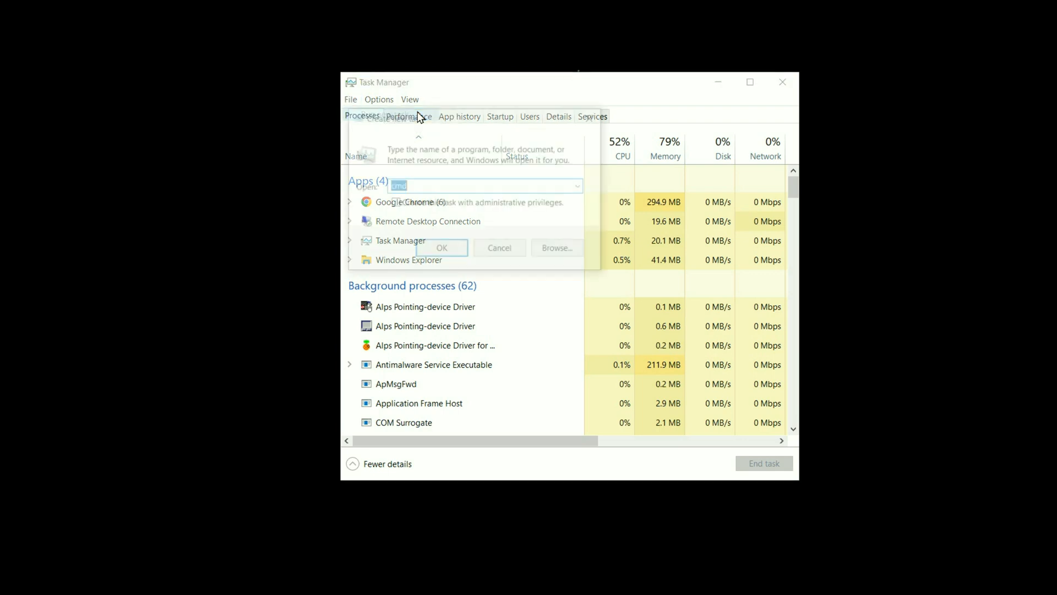
pyautogui.write('s')
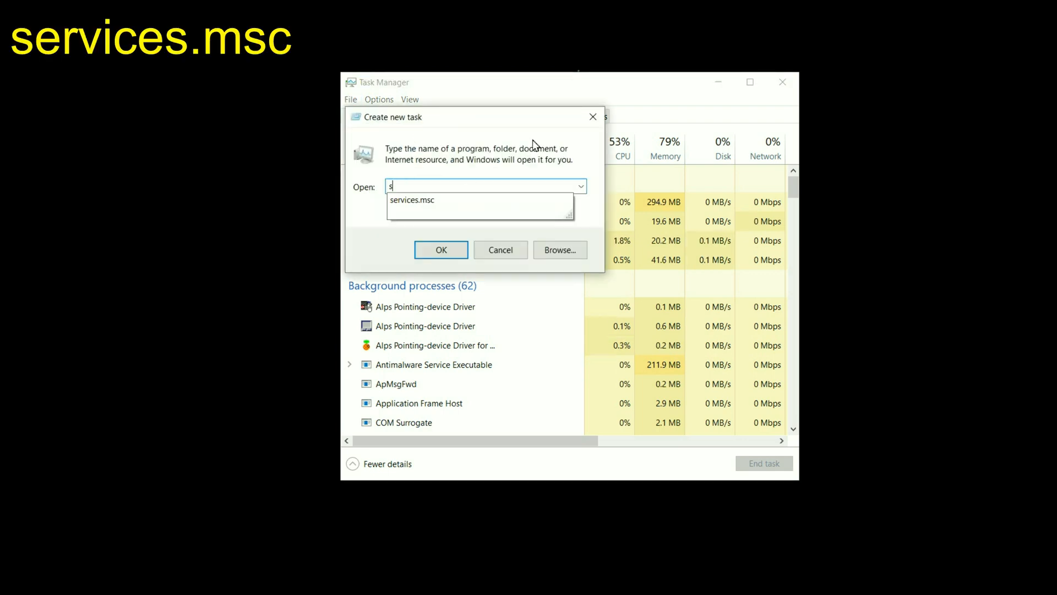
pyautogui.write('ervices.msc')
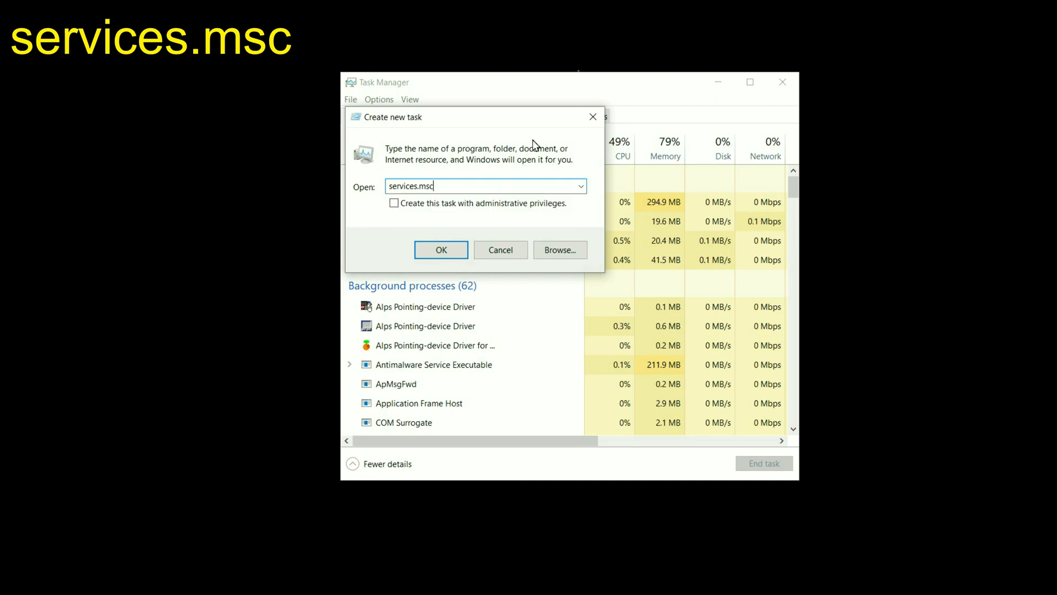
pyautogui.click(440, 249)
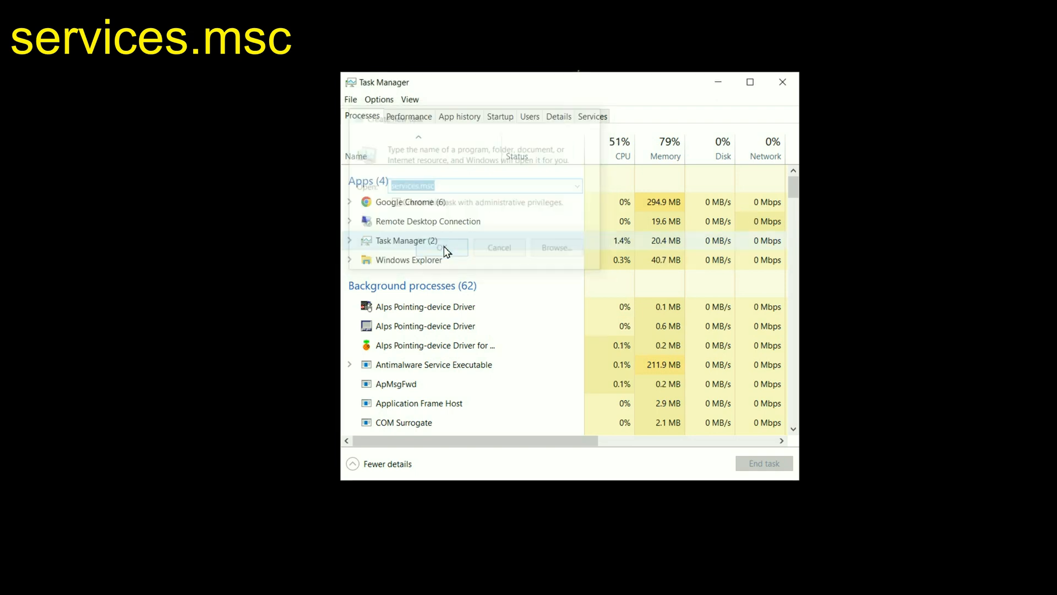
pyautogui.click(441, 246)
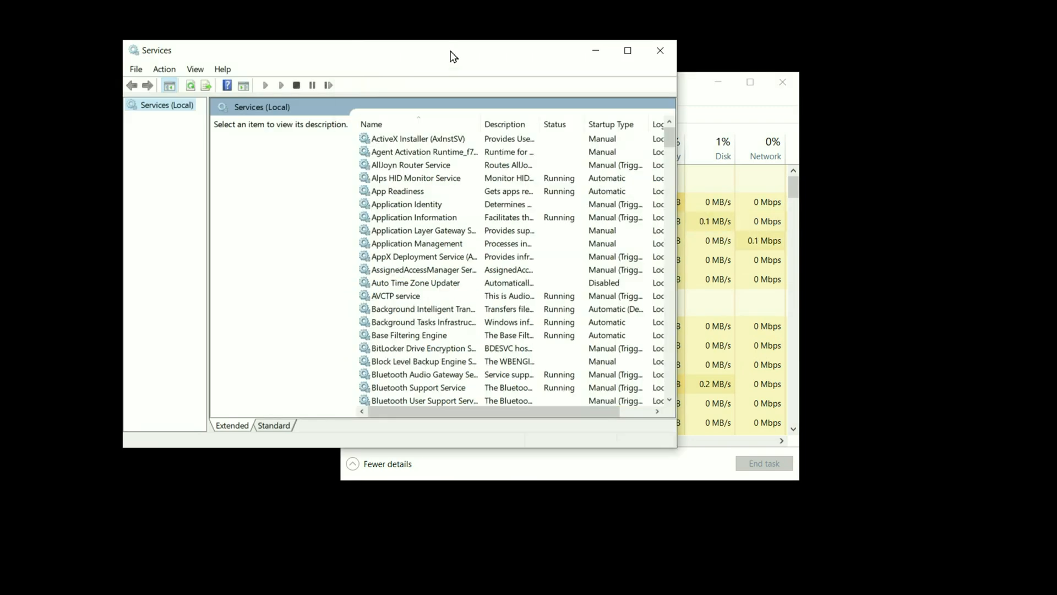
# Bring up the App Readiness service's Properties dialog from its context menu.
pyautogui.click(397, 192)
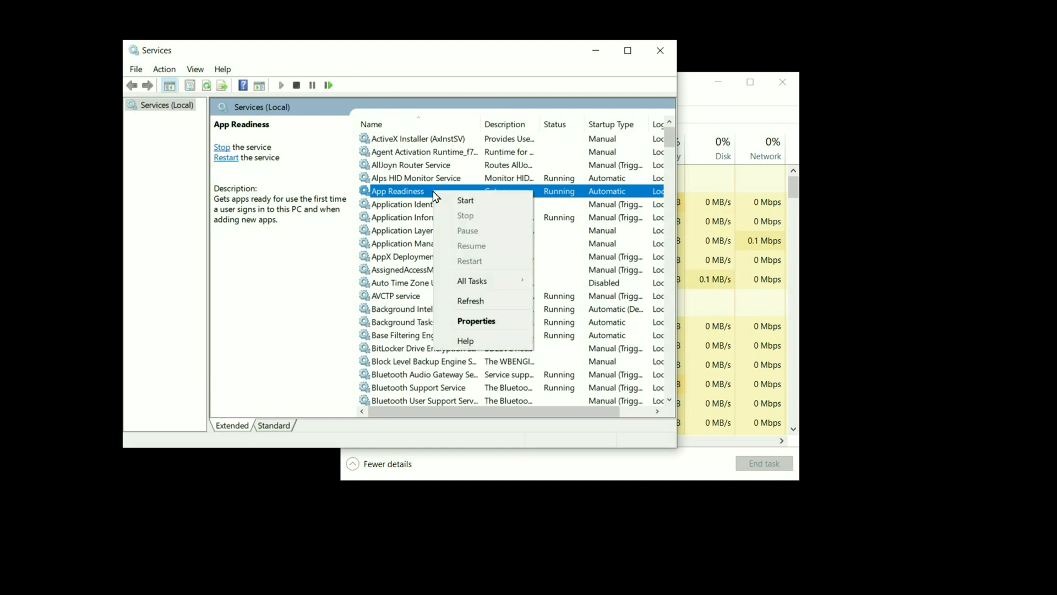
pyautogui.click(476, 321)
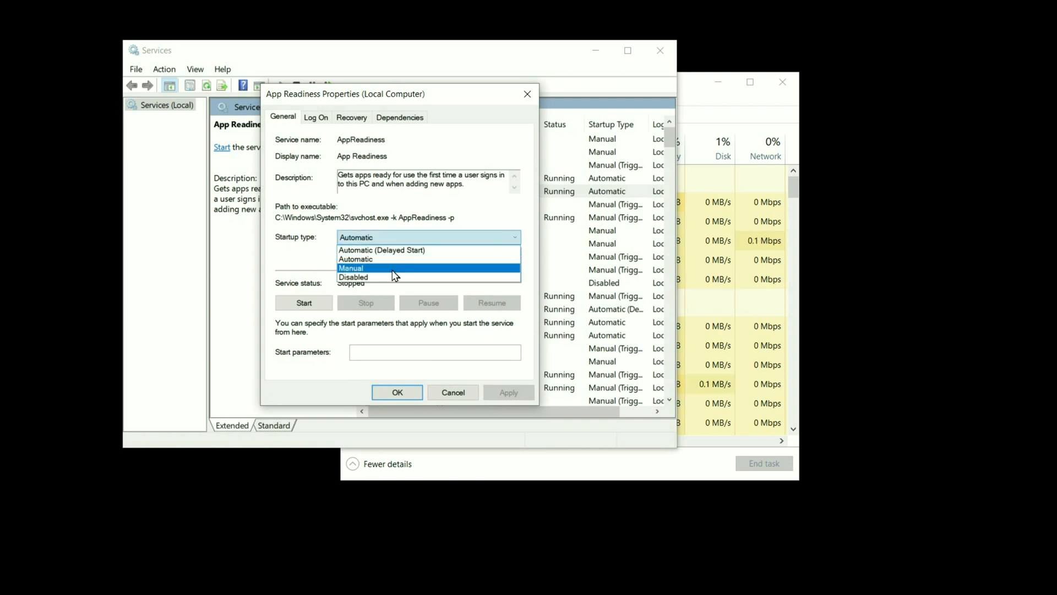
# Set App Readiness startup type to Disabled, apply it and close the dialog.
pyautogui.click(353, 276)
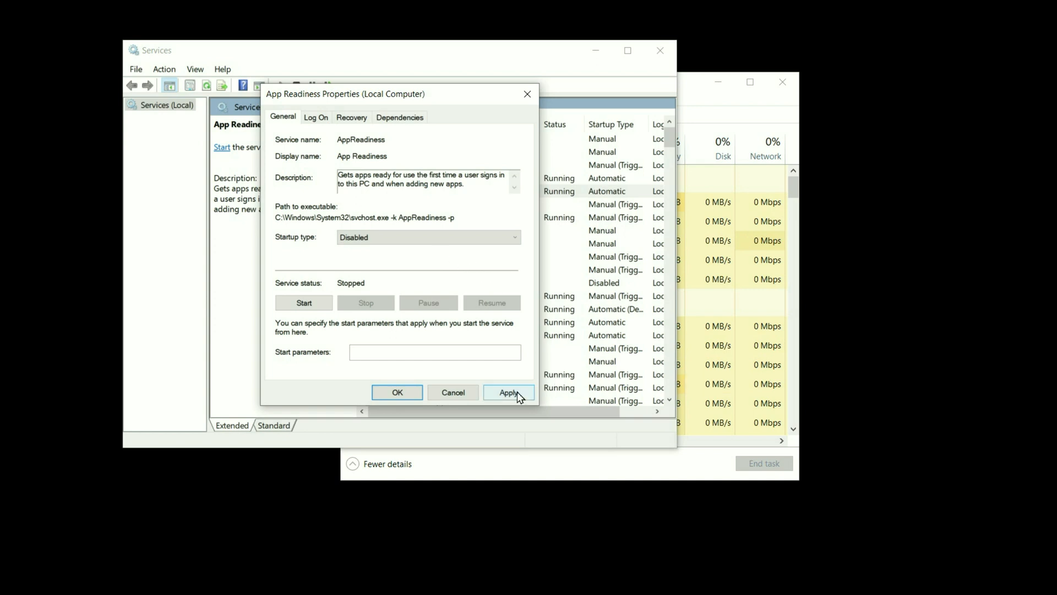
pyautogui.click(508, 392)
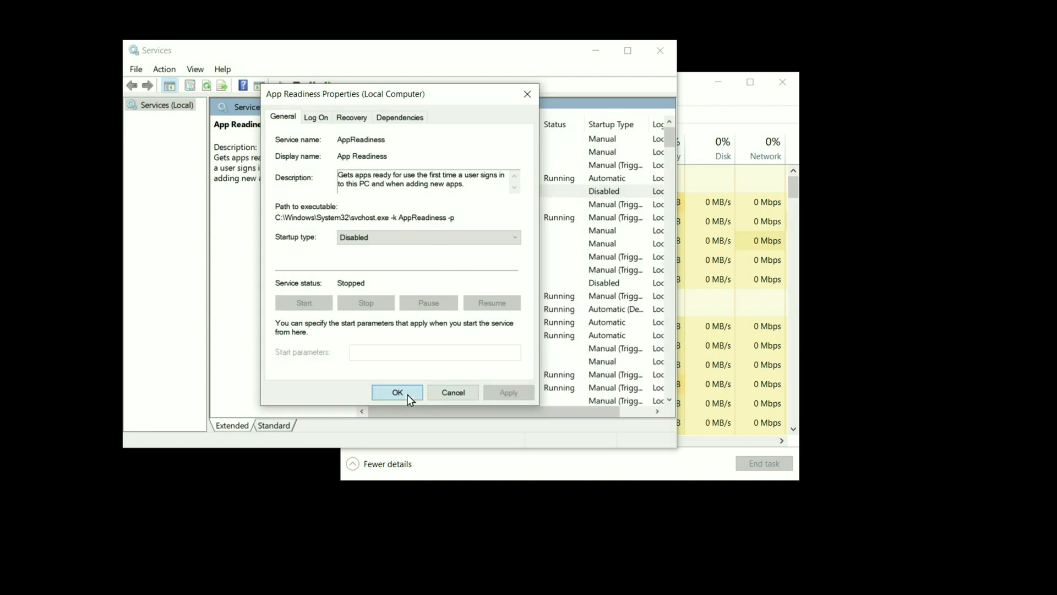
pyautogui.click(396, 392)
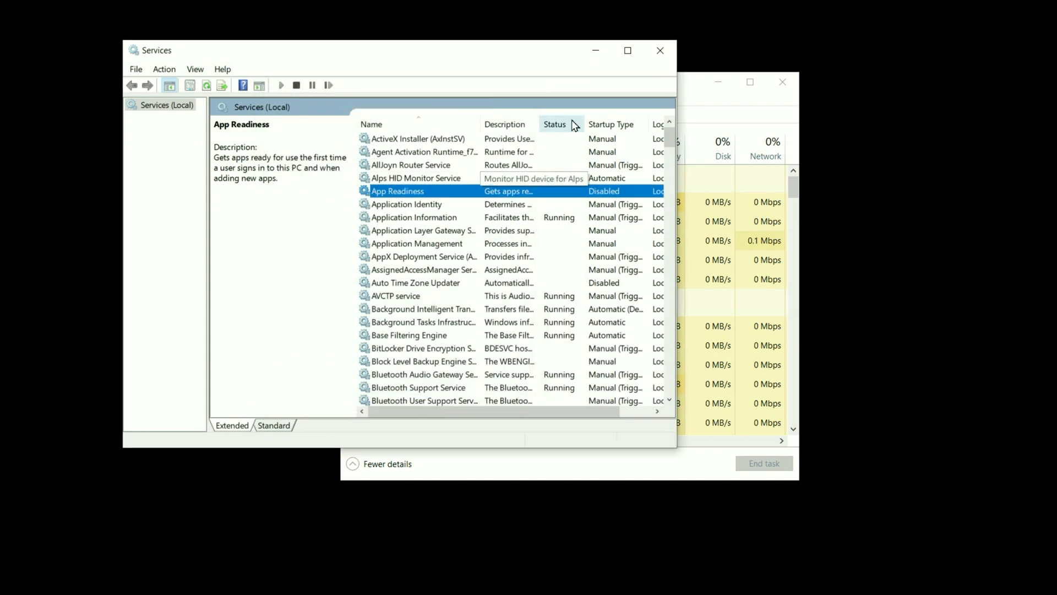
pyautogui.moveTo(660, 51)
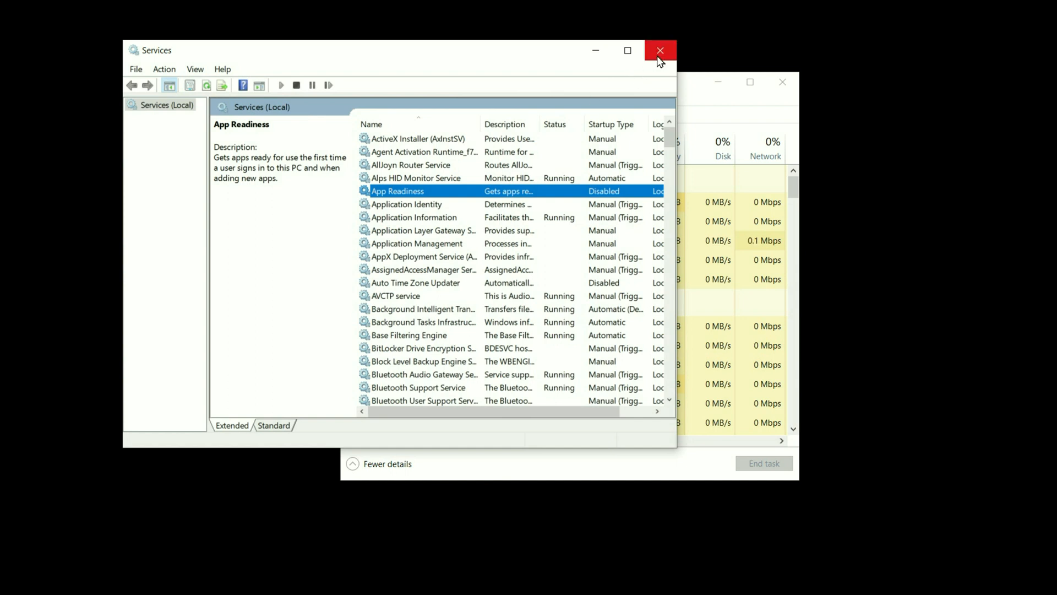
# Close Services and run regedit as a new task to launch Registry Editor.
pyautogui.click(659, 51)
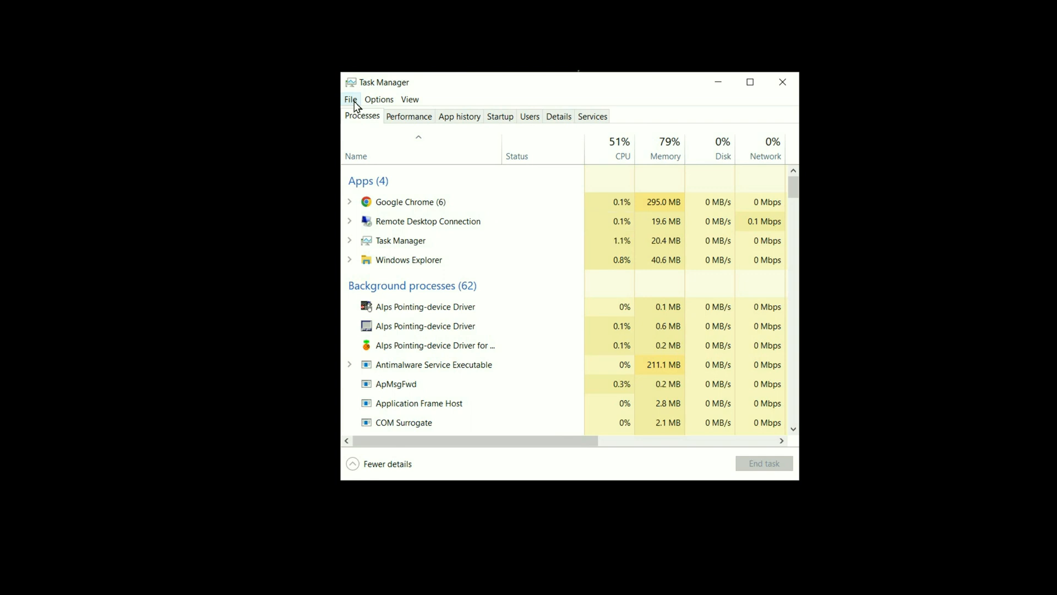
pyautogui.click(350, 99)
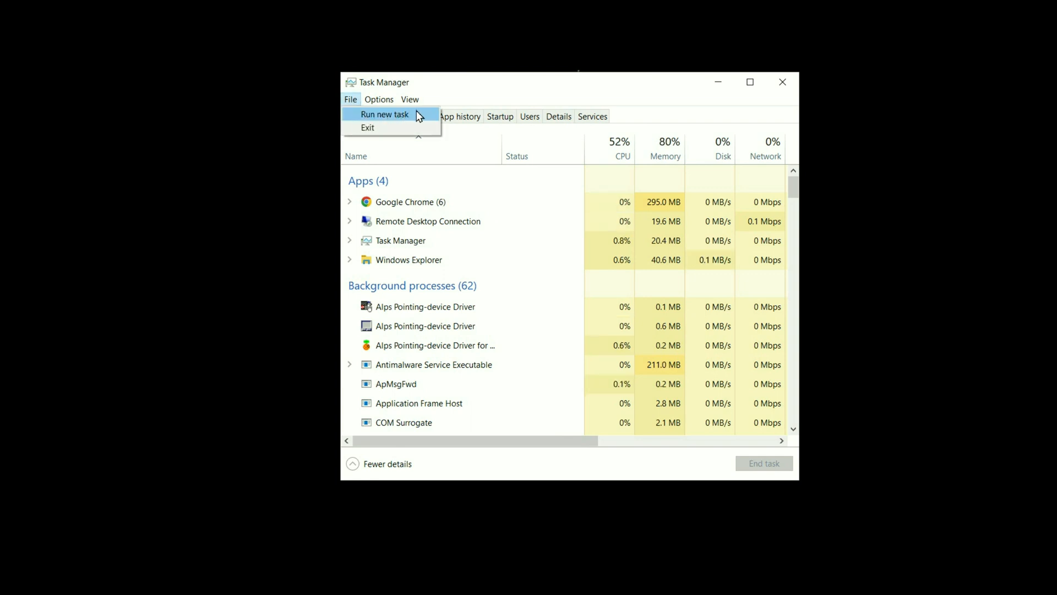
pyautogui.click(384, 114)
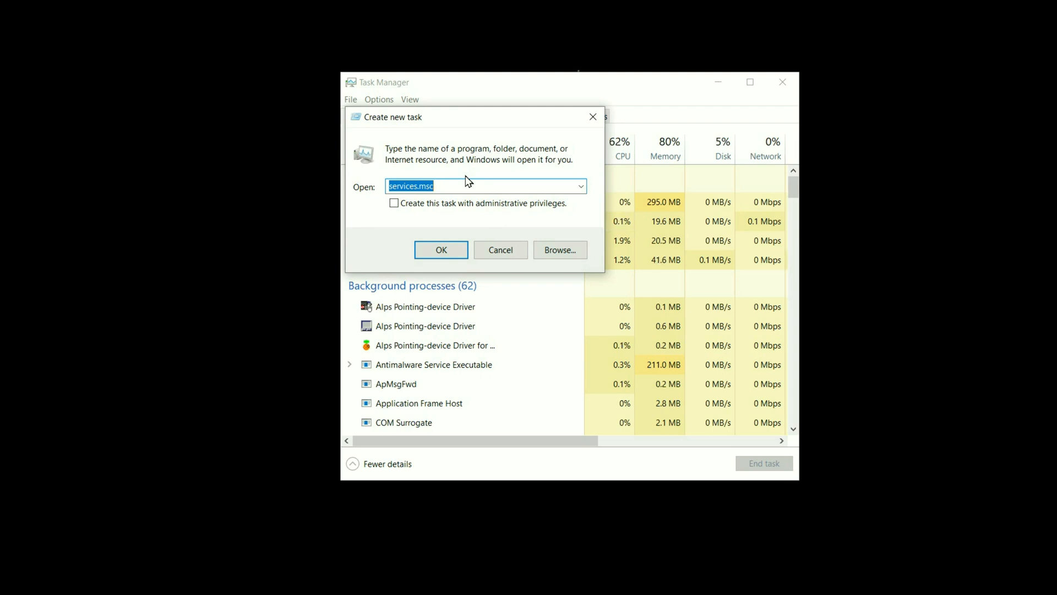
pyautogui.write('reged')
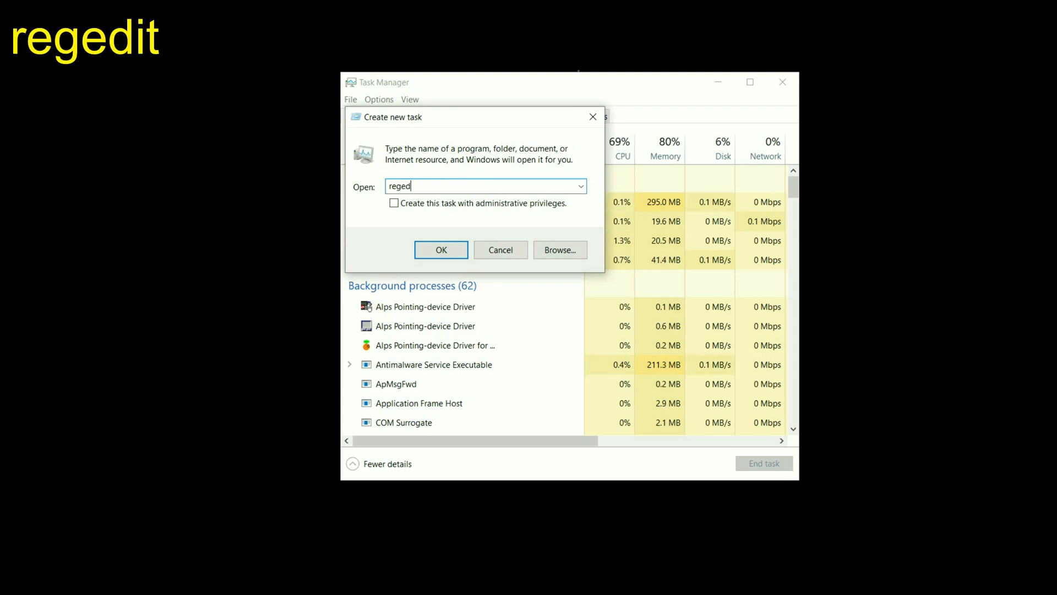
pyautogui.click(441, 250)
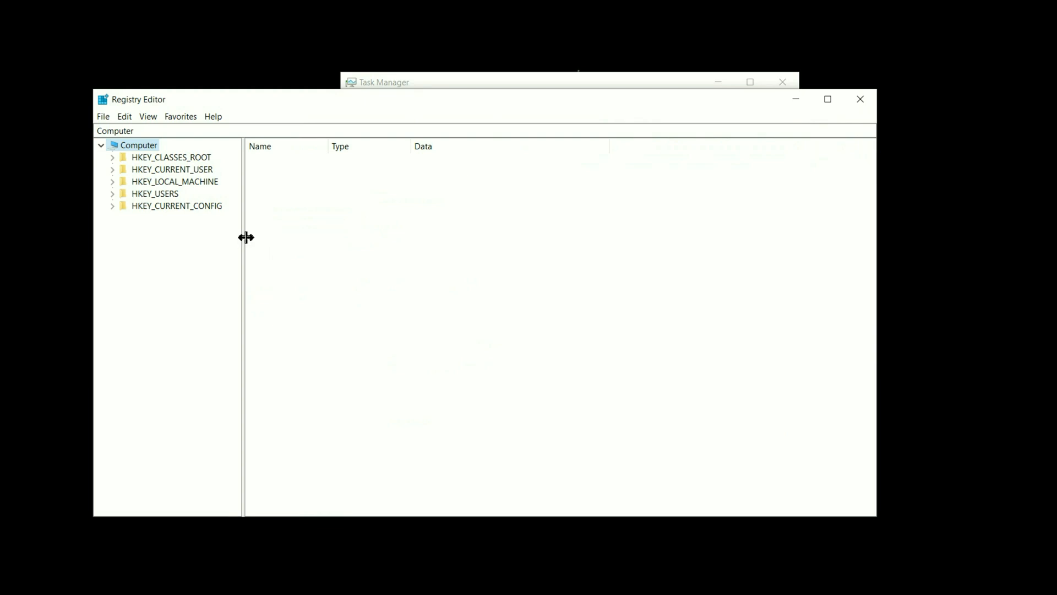
pyautogui.moveTo(174, 267)
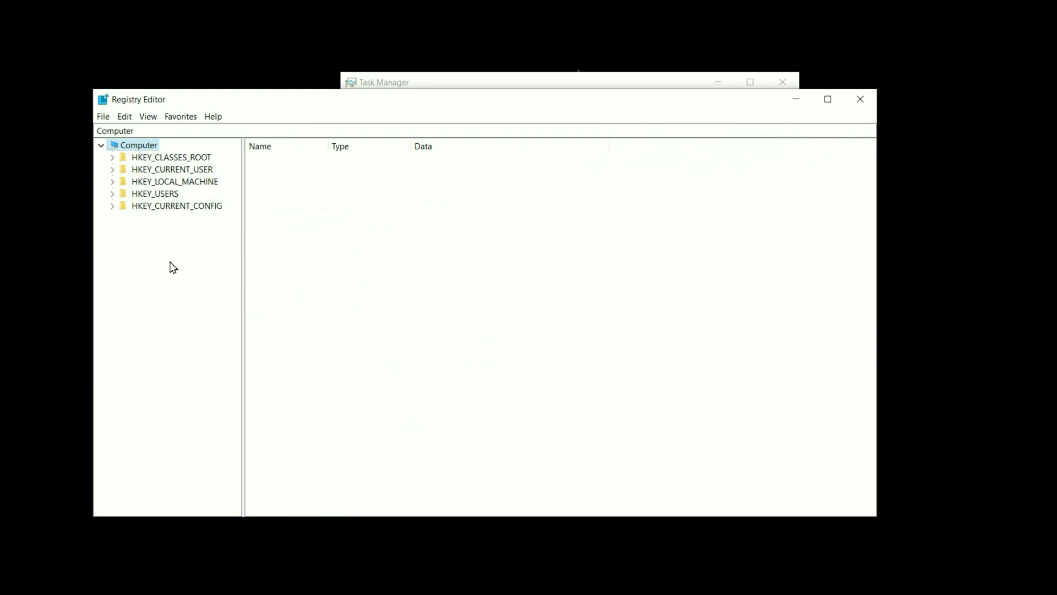
pyautogui.moveTo(132, 186)
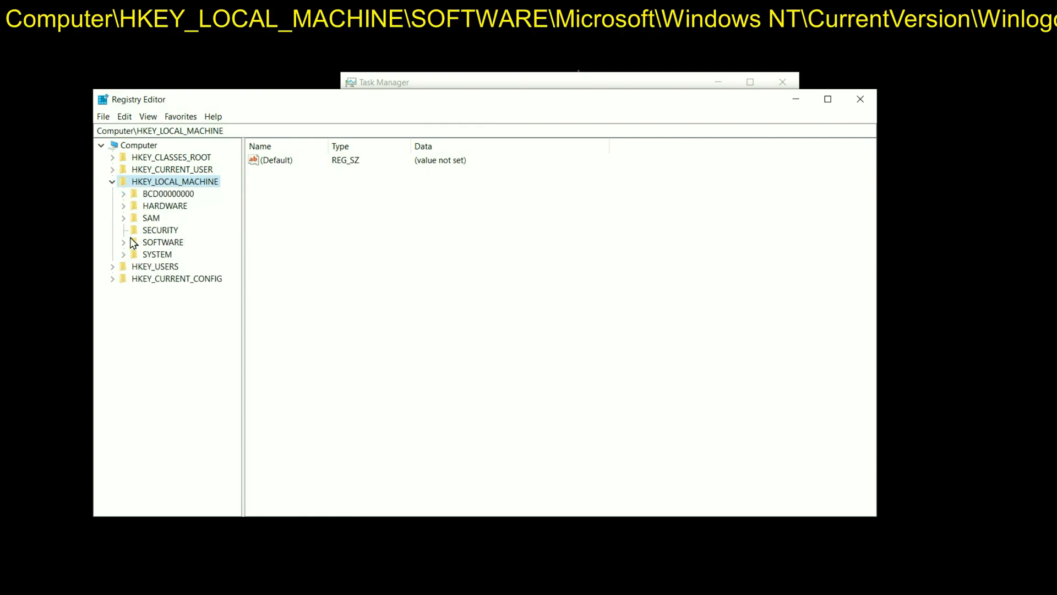
# Expand HKEY_LOCAL_MACHINE\SOFTWARE\Microsoft\Windows NT in the key tree, widening it for full names.
pyautogui.click(123, 241)
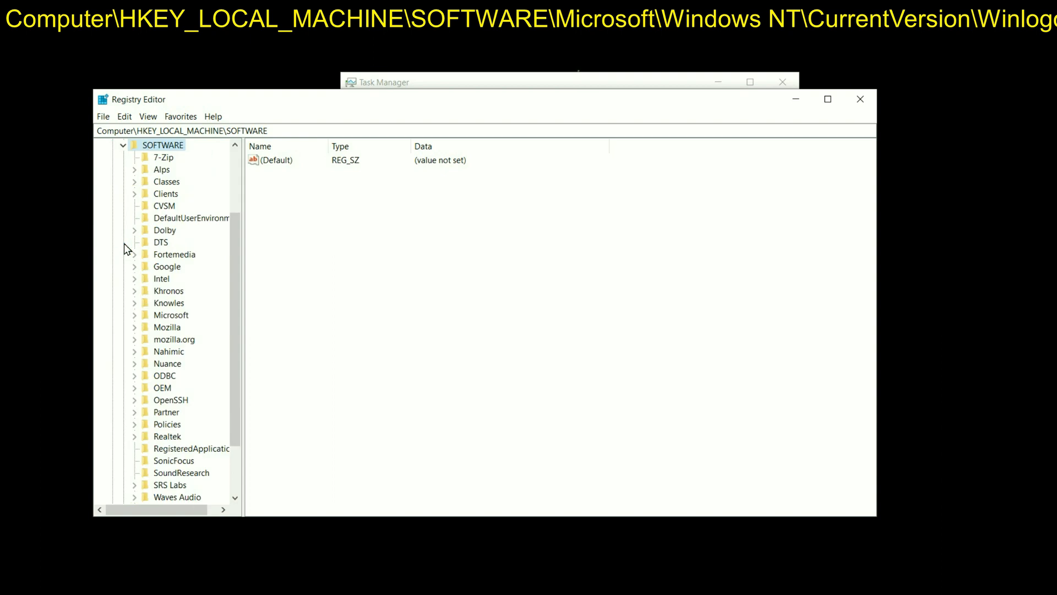
pyautogui.moveTo(245, 274)
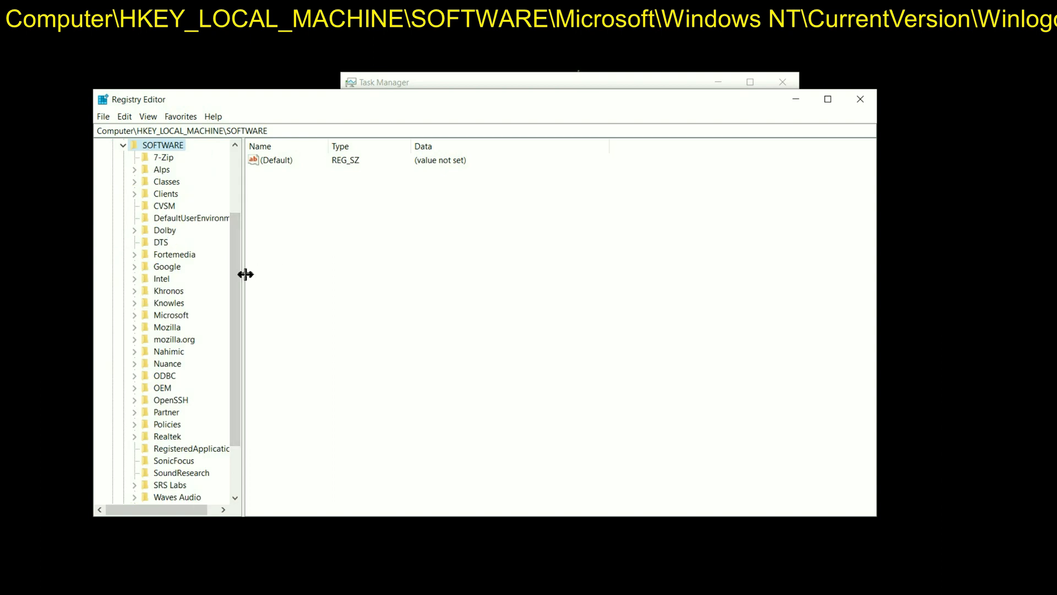
pyautogui.moveTo(245, 274); pyautogui.dragTo(283, 277)
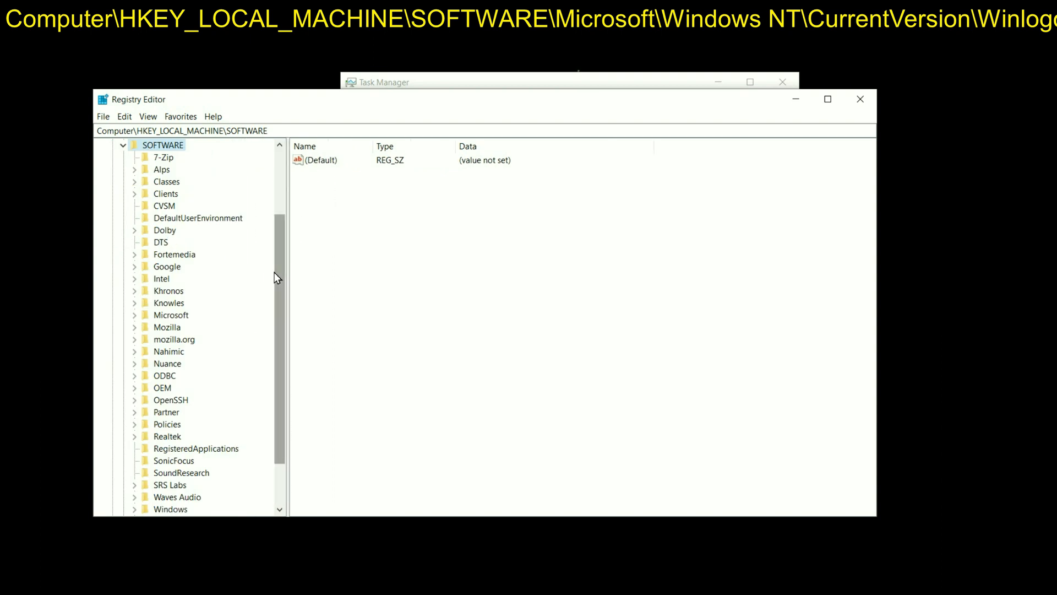
pyautogui.click(171, 266)
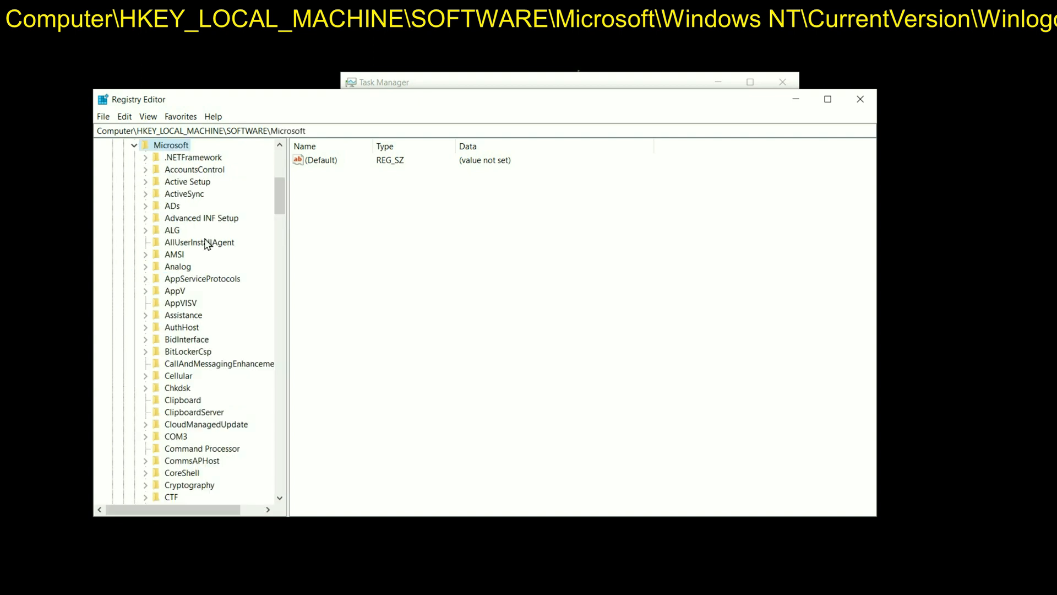
pyautogui.scroll(-3)
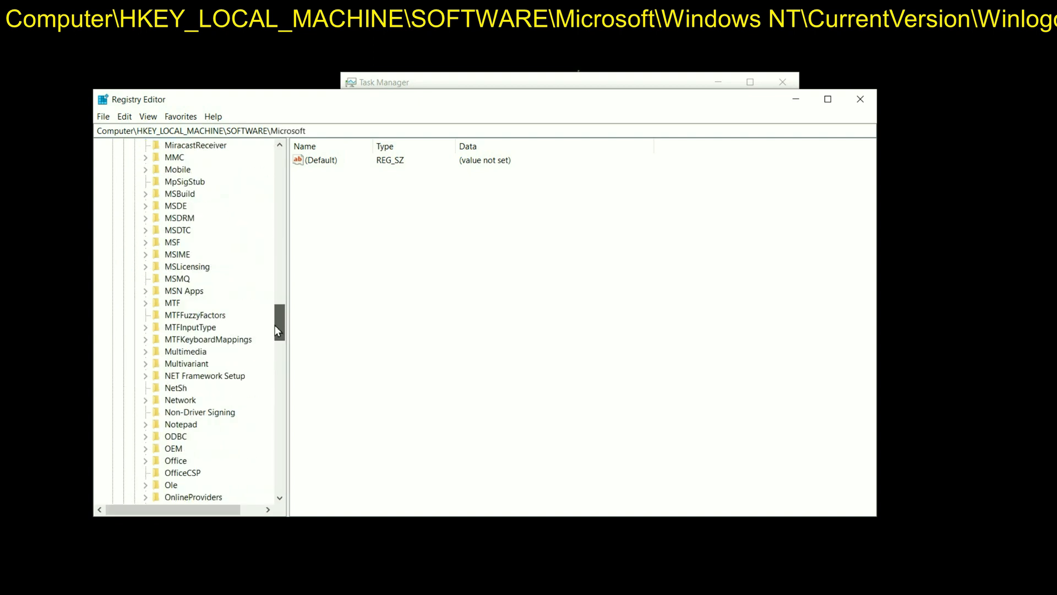
pyautogui.scroll(-3)
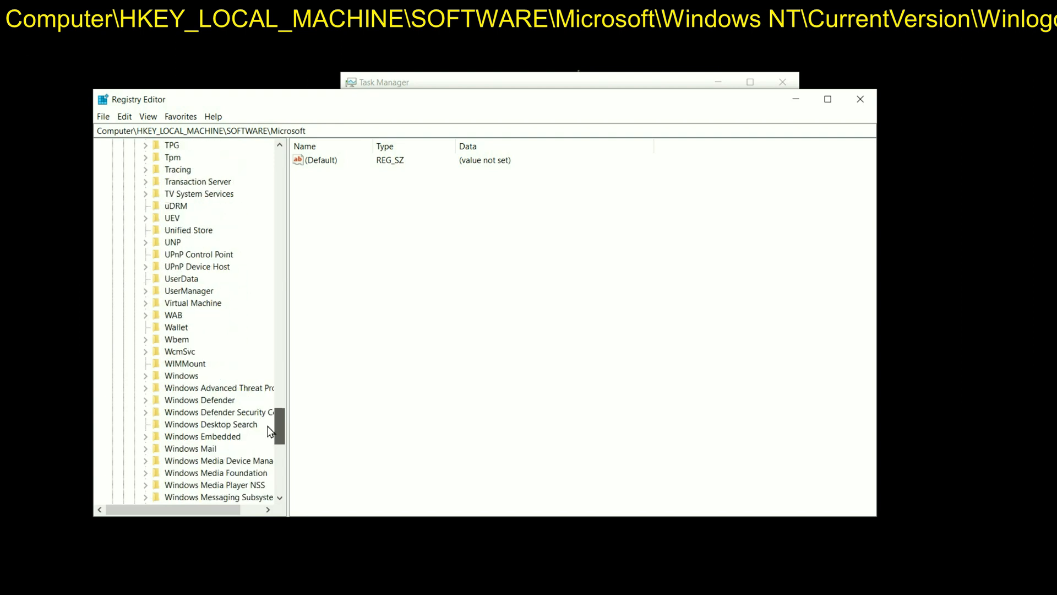
pyautogui.click(188, 424)
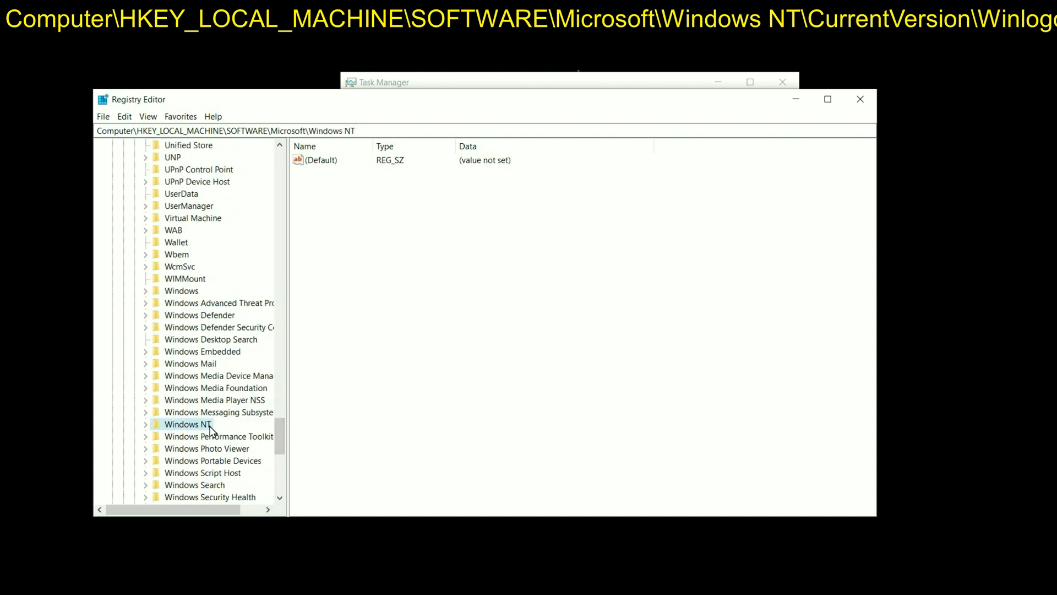
# Expand CurrentVersion and scroll its subkeys down toward Winlogon.
pyautogui.scroll(-3)
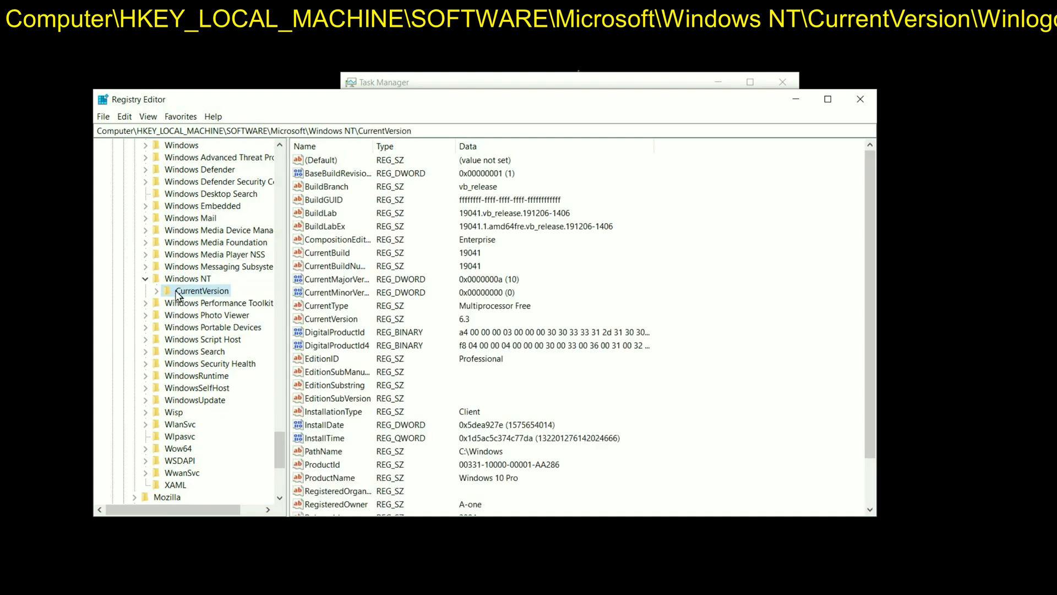
pyautogui.click(159, 291)
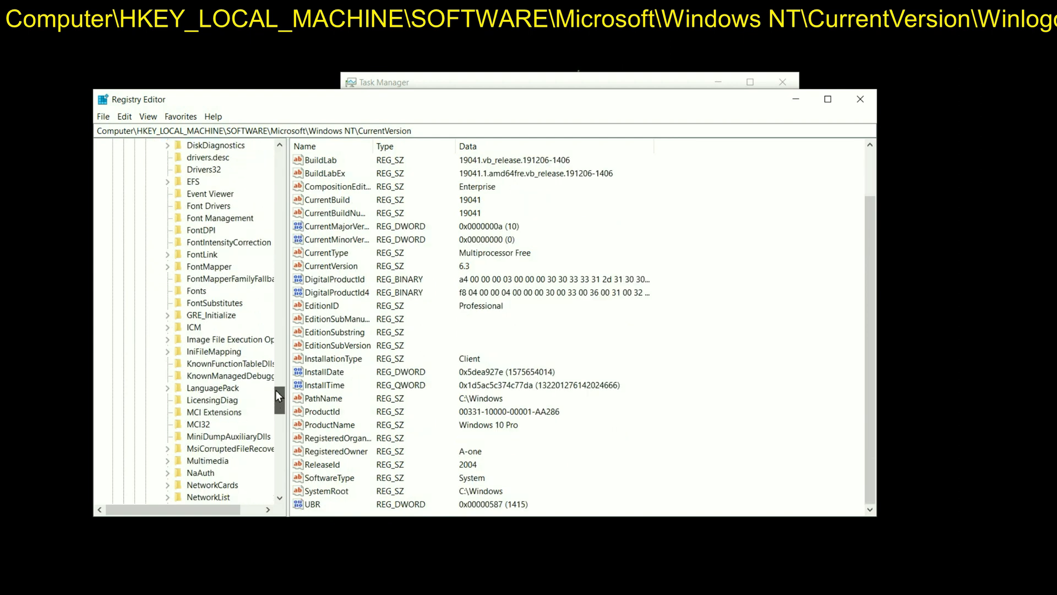
pyautogui.scroll(-3)
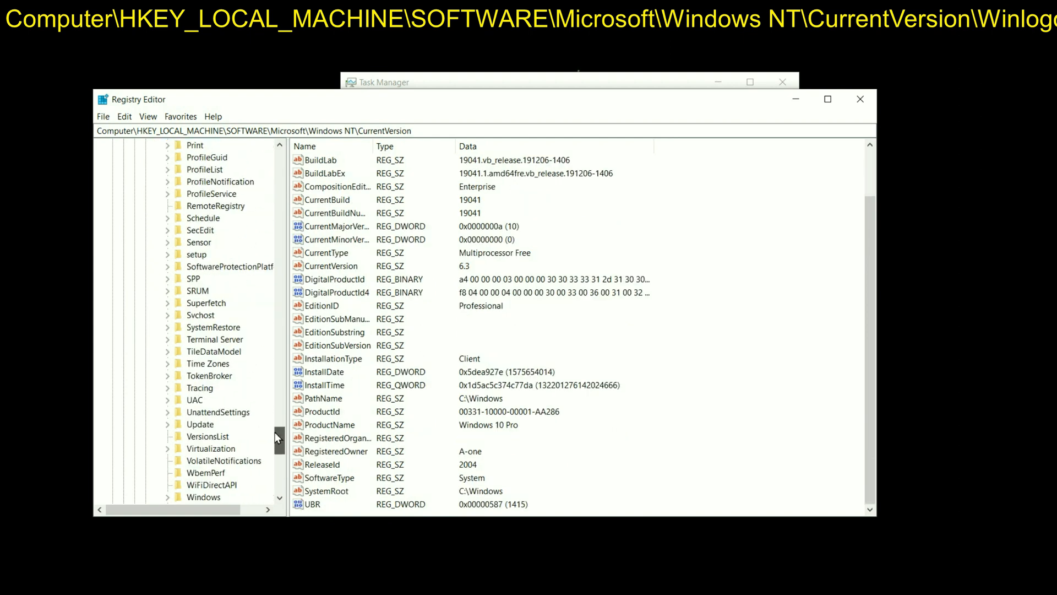
pyautogui.scroll(-3)
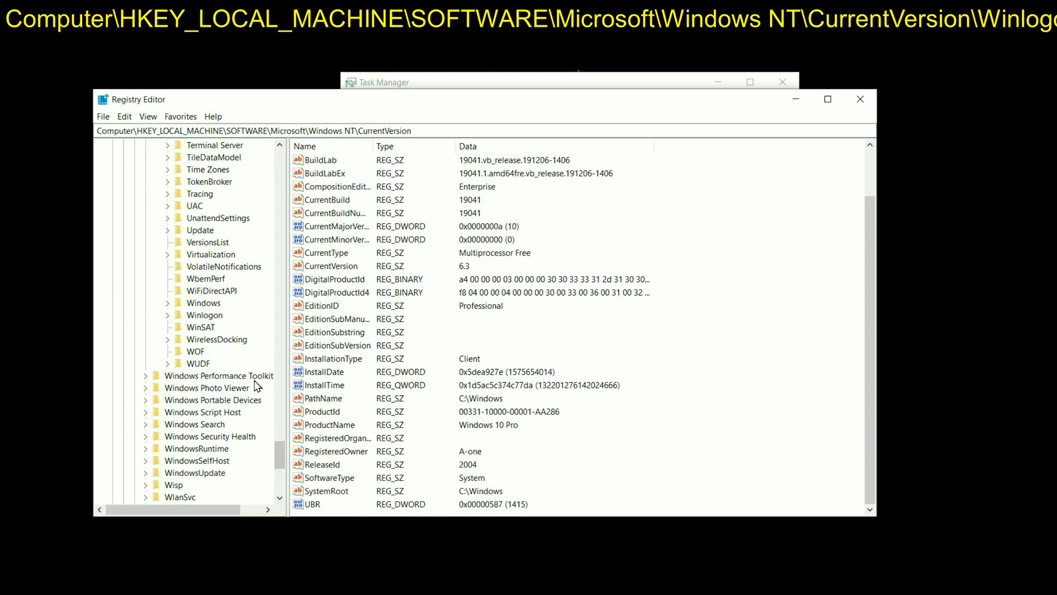
# Select the Winlogon key and locate its Shell value reading explorer.exe.
pyautogui.click(203, 315)
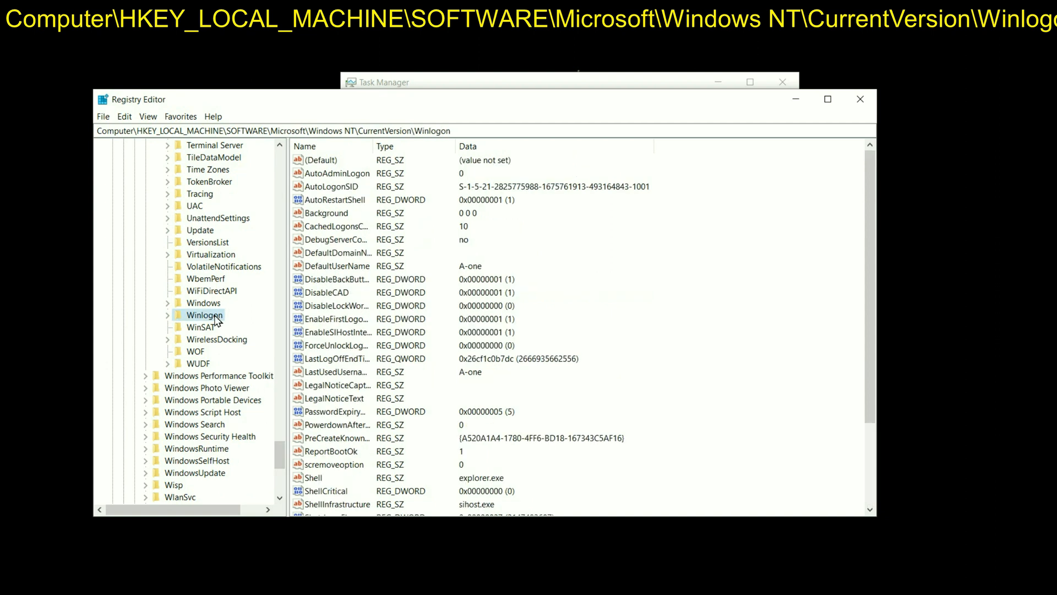
pyautogui.moveTo(238, 312)
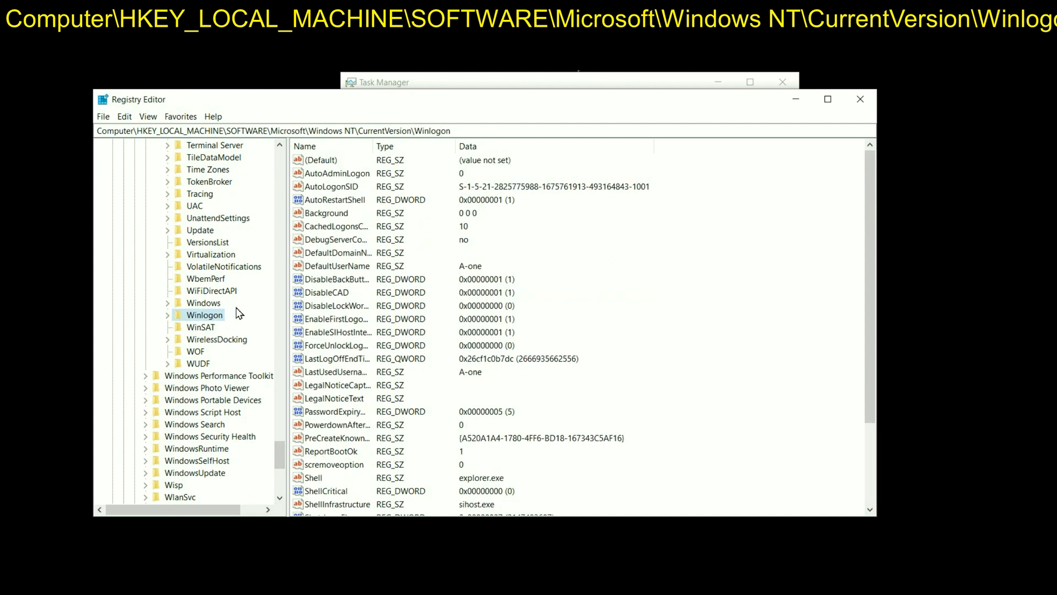
pyautogui.click(456, 131)
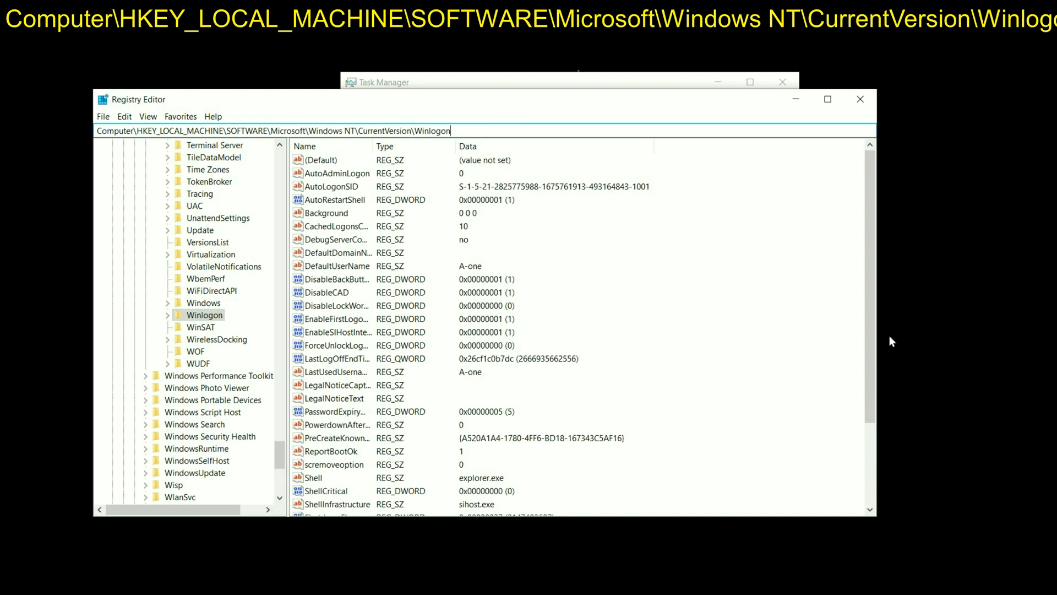
pyautogui.scroll(-3)
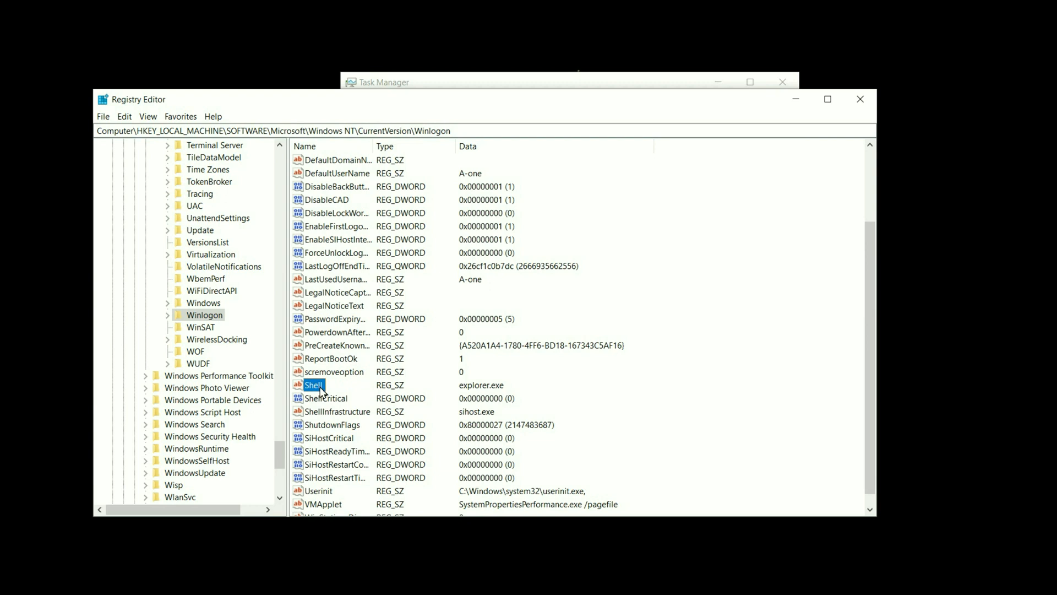
pyautogui.doubleClick(313, 386)
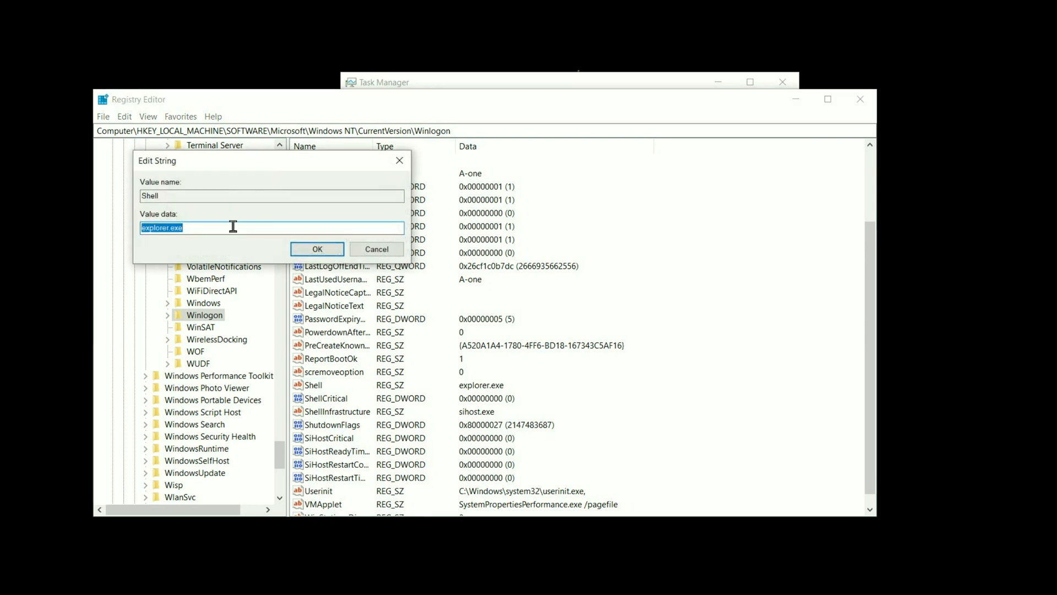
pyautogui.click(223, 228)
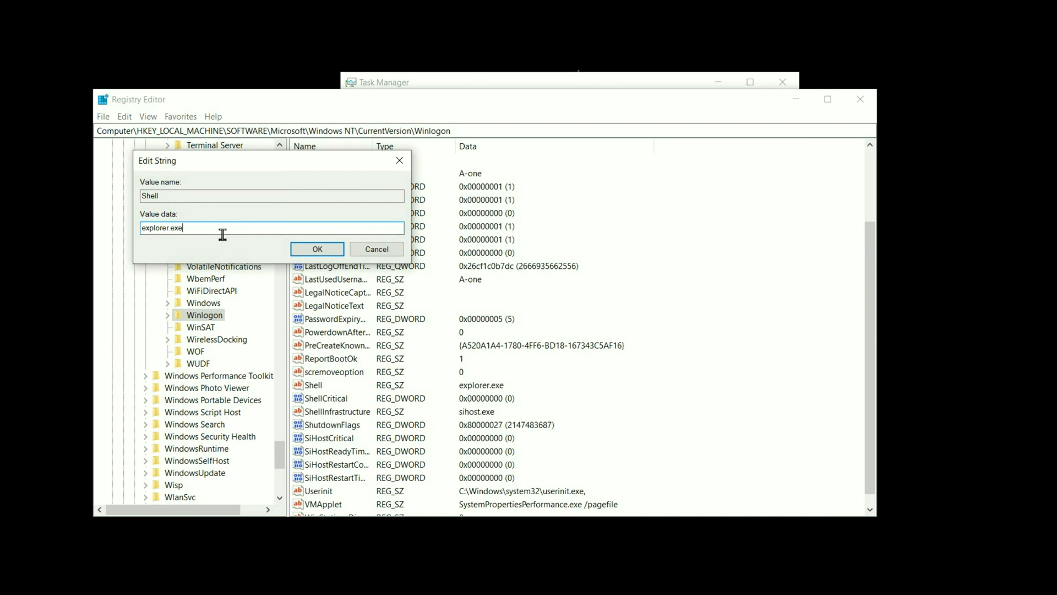
pyautogui.tripleClick(162, 228)
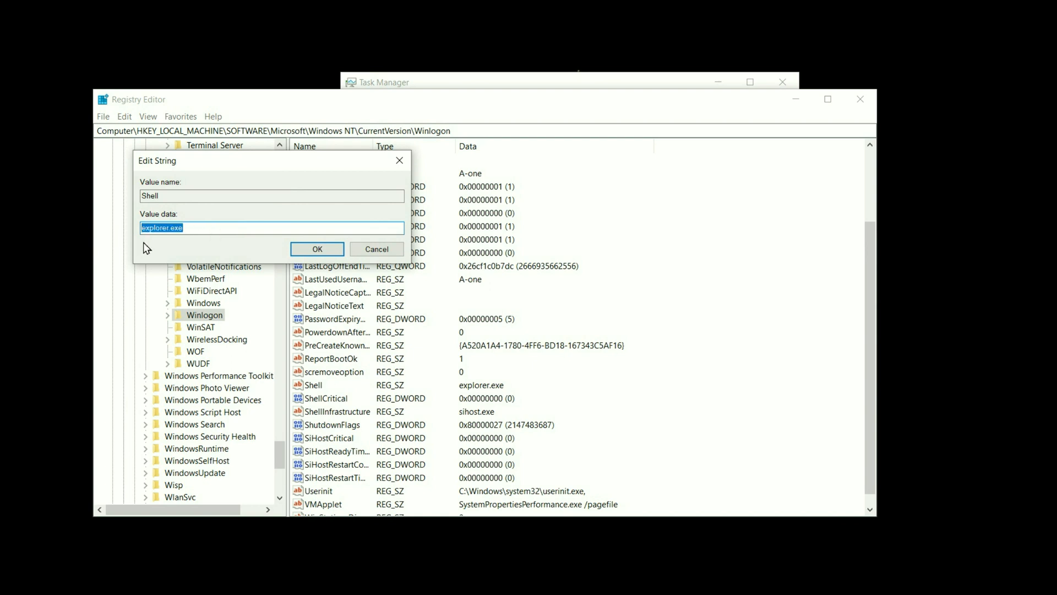
pyautogui.moveTo(176, 243)
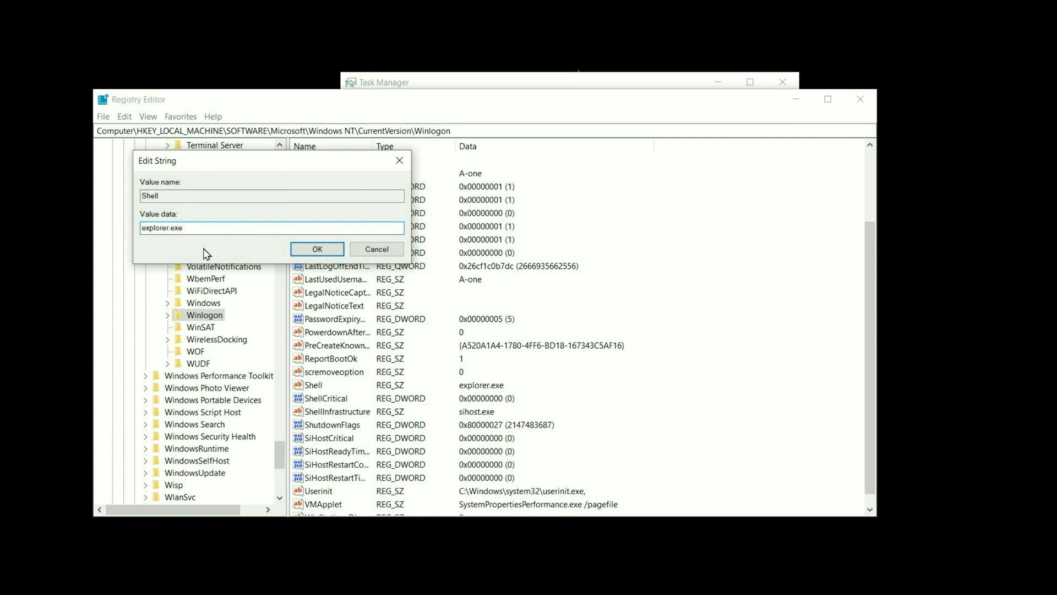
pyautogui.moveTo(183, 243)
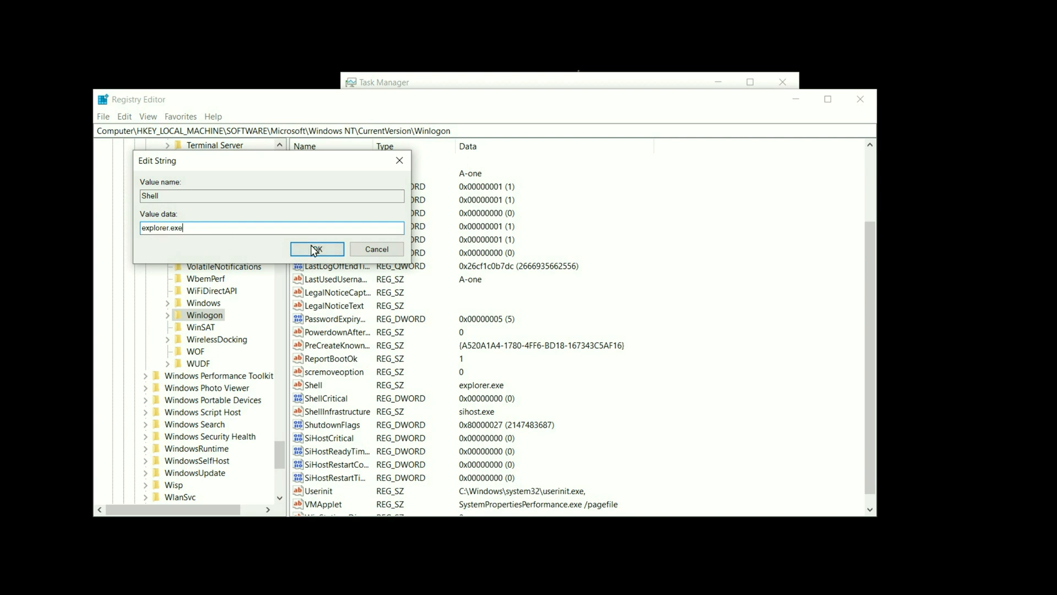
pyautogui.click(317, 249)
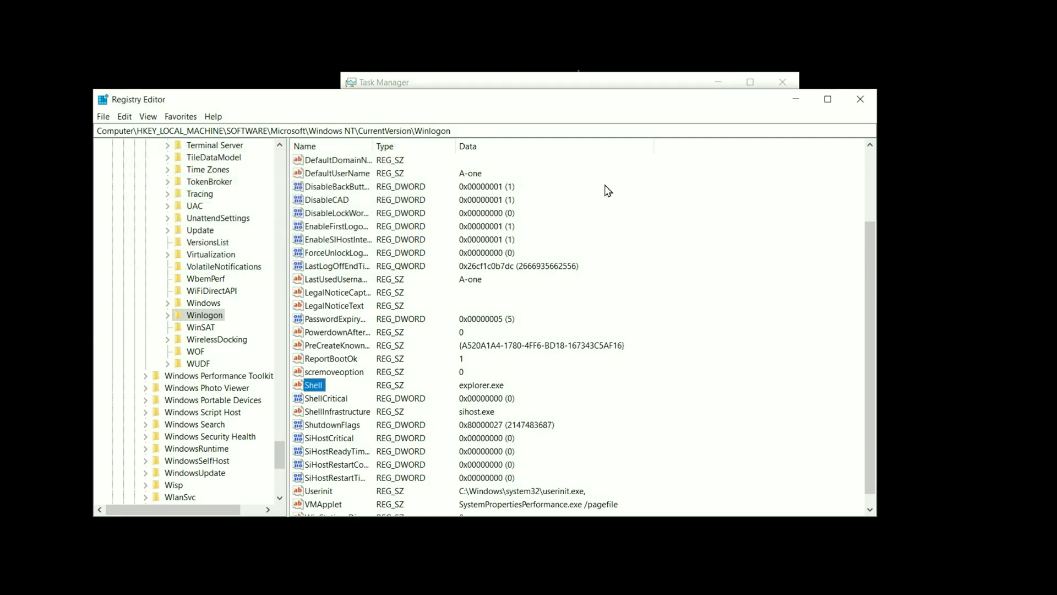
pyautogui.moveTo(861, 100)
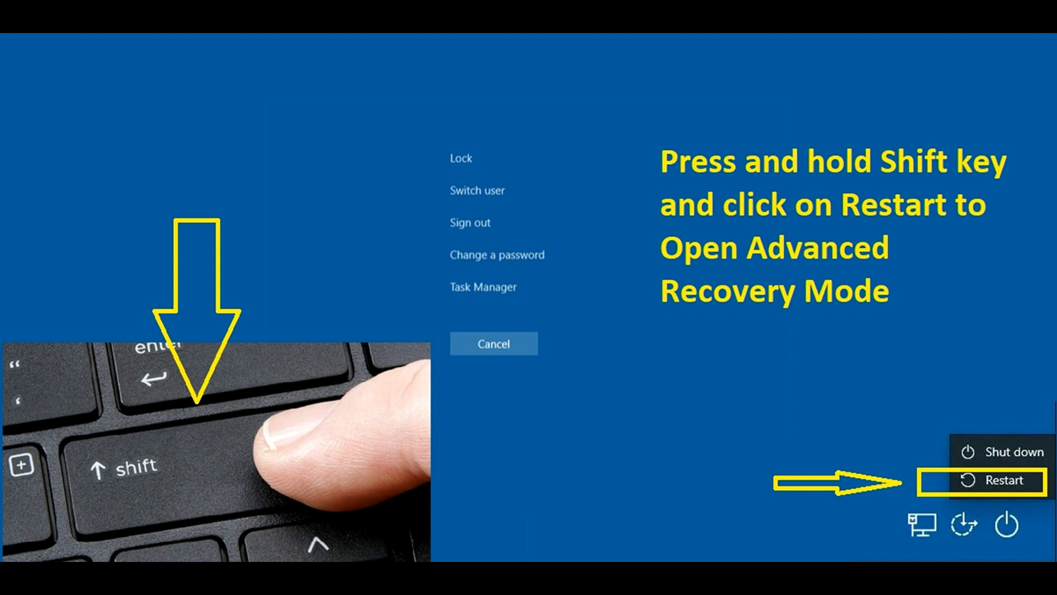
# Shift-restart the PC into advanced recovery, landing on the Startup Repair screen.
pyautogui.click(1000, 482)
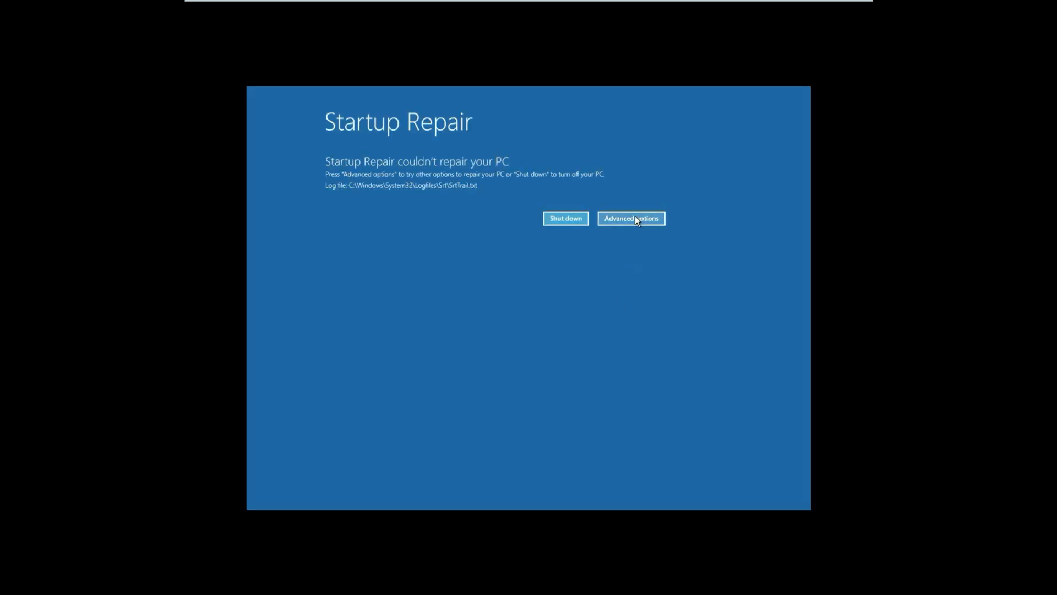
# Navigate Advanced options > Troubleshoot > Advanced options > Startup Settings.
pyautogui.click(632, 218)
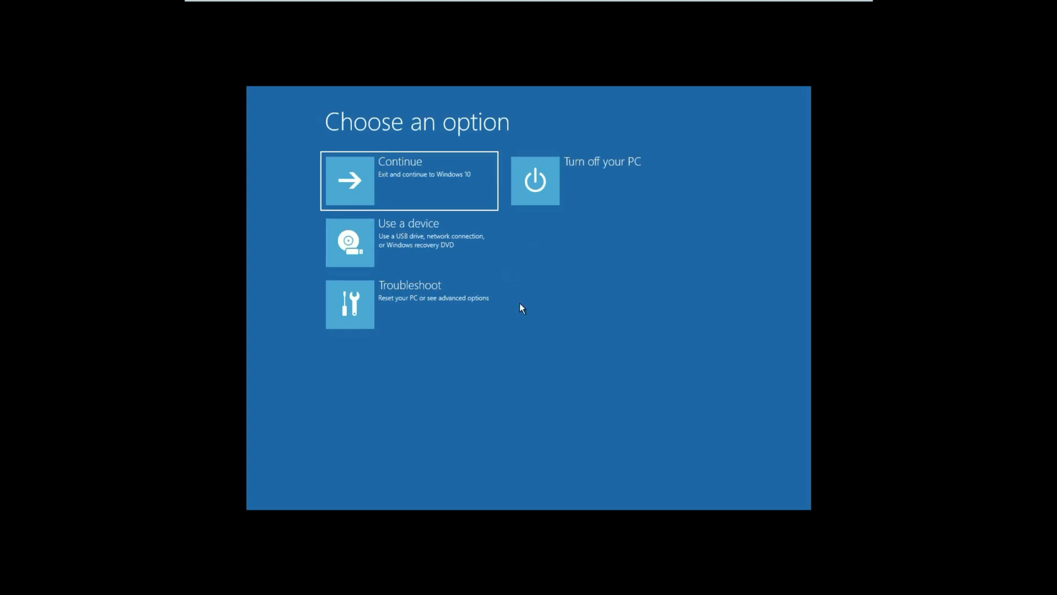
pyautogui.moveTo(432, 319)
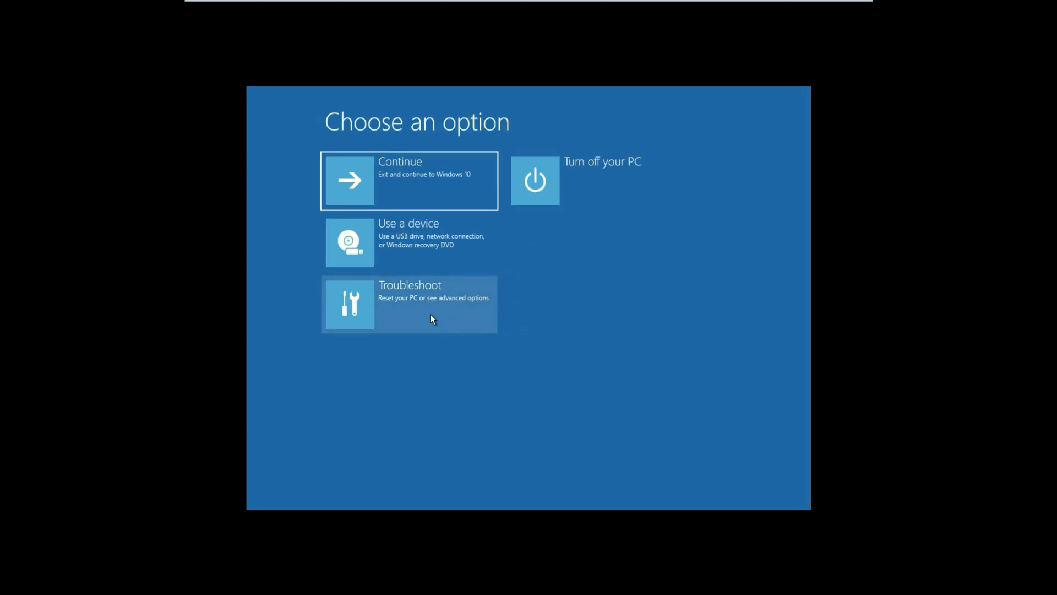
pyautogui.click(430, 304)
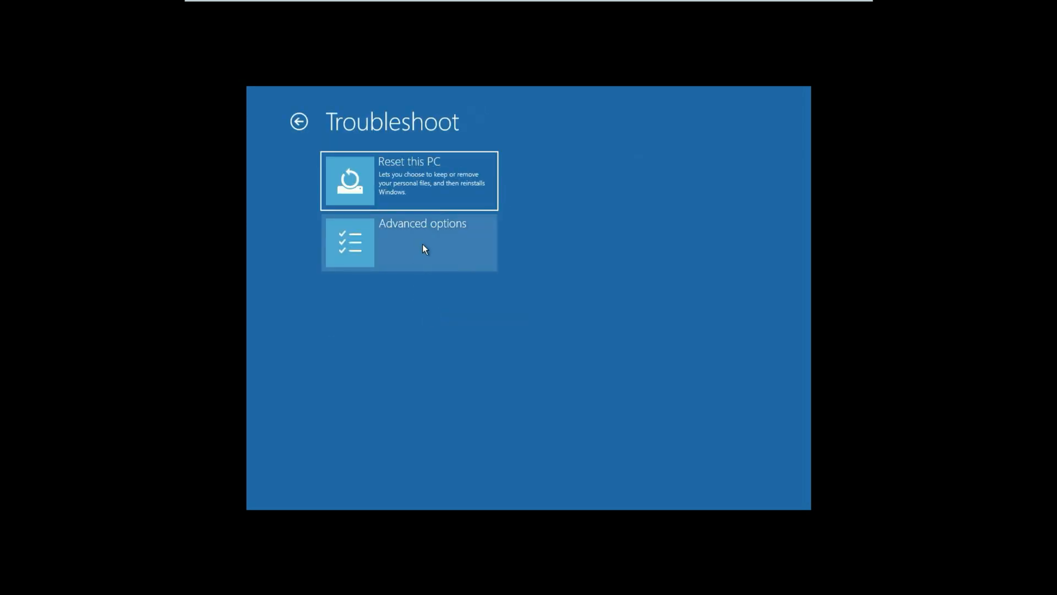
pyautogui.click(425, 248)
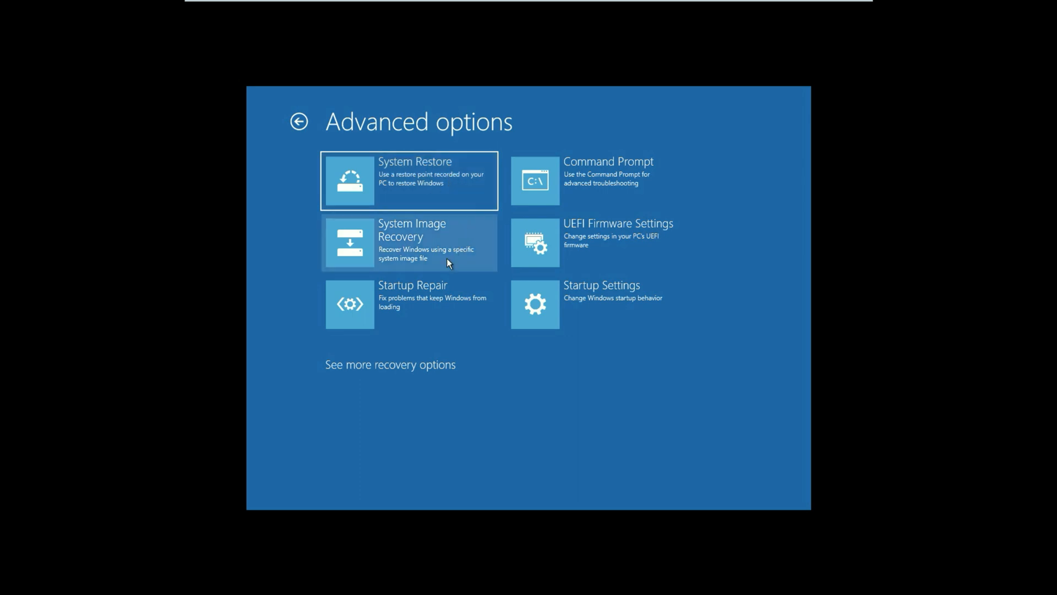
pyautogui.moveTo(419, 319)
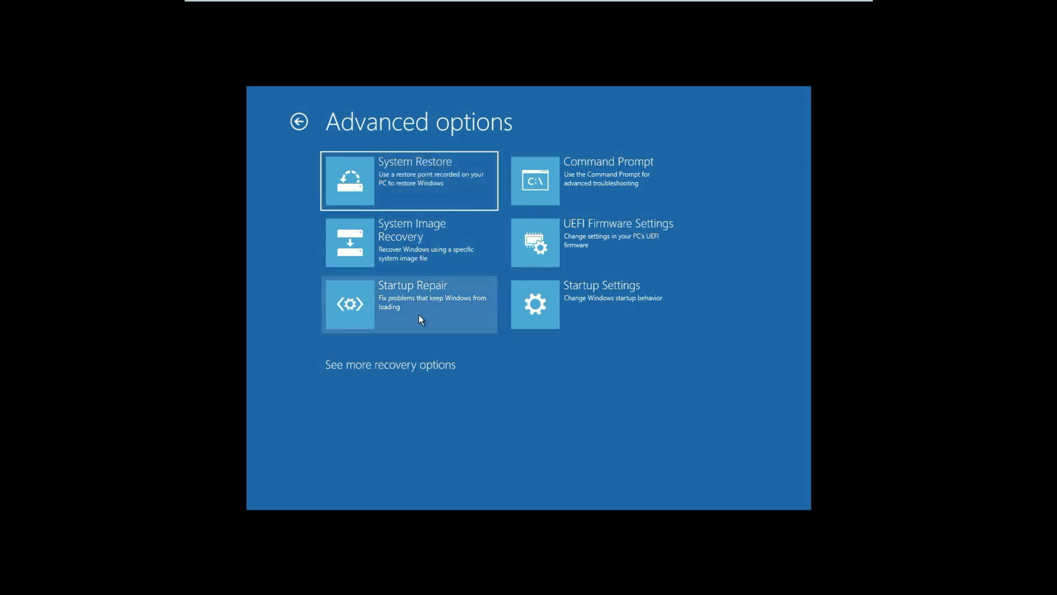
pyautogui.moveTo(607, 300)
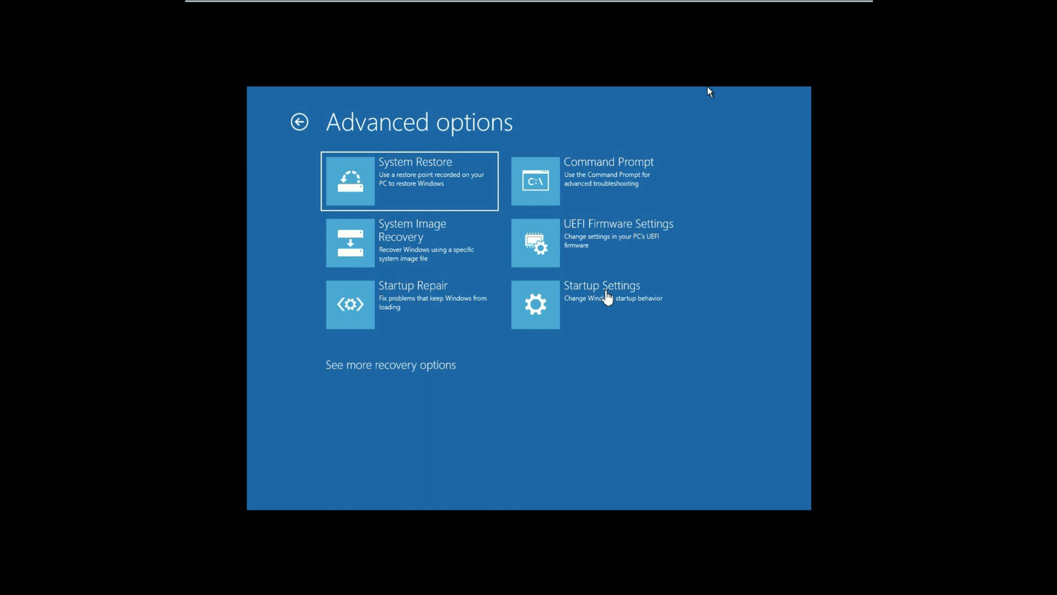
pyautogui.click(601, 304)
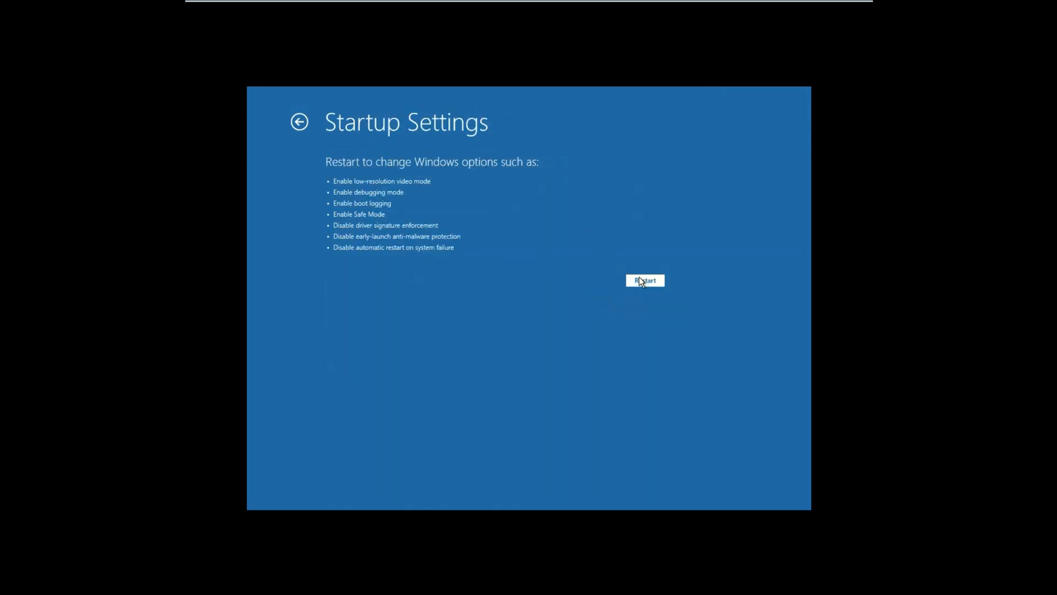
# Restart from Startup Settings and choose Enable Safe Mode to boot into it.
pyautogui.click(645, 280)
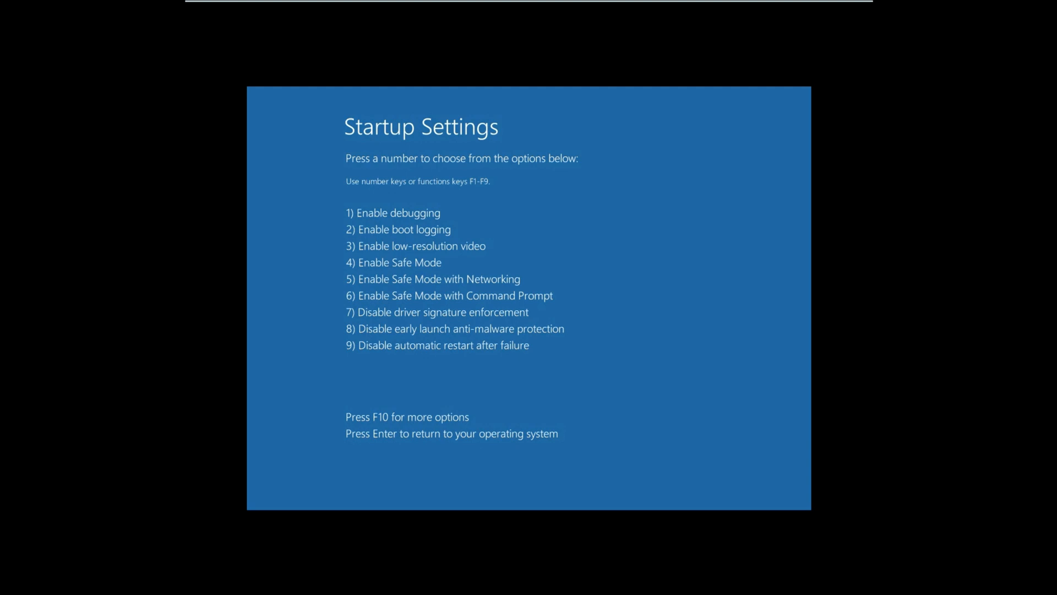
pyautogui.press('Enter')
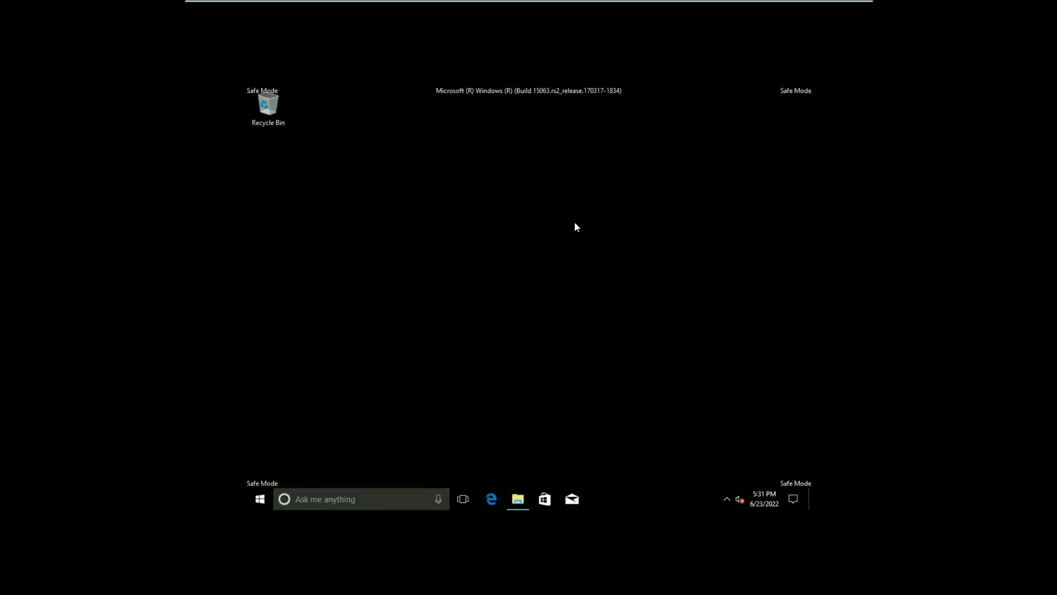
# Search the taskbar for 'app' and launch Apps & features from the Settings results.
pyautogui.rightClick(685, 216)
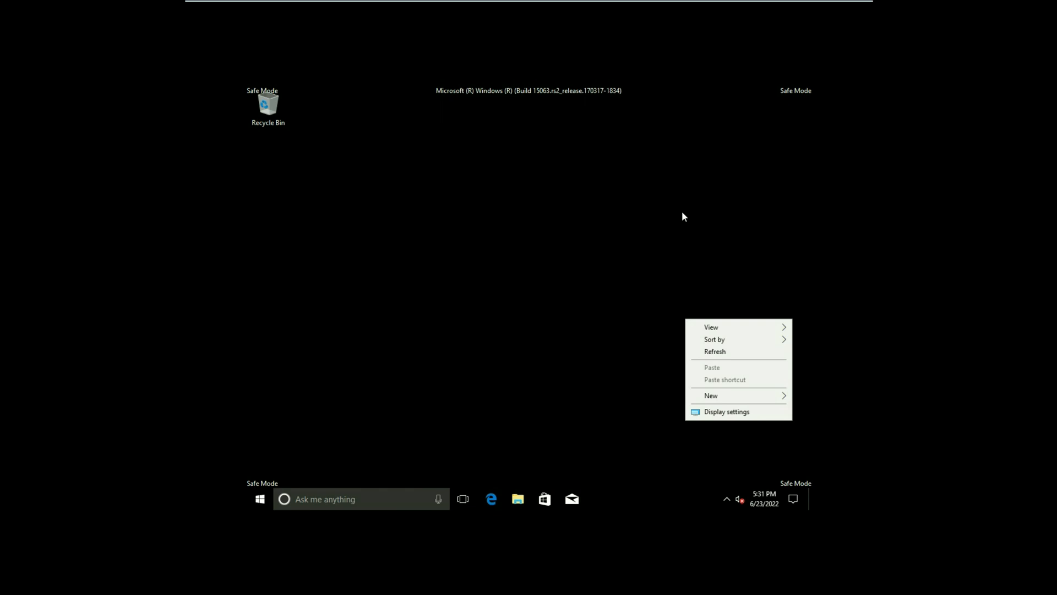
pyautogui.click(200, 555)
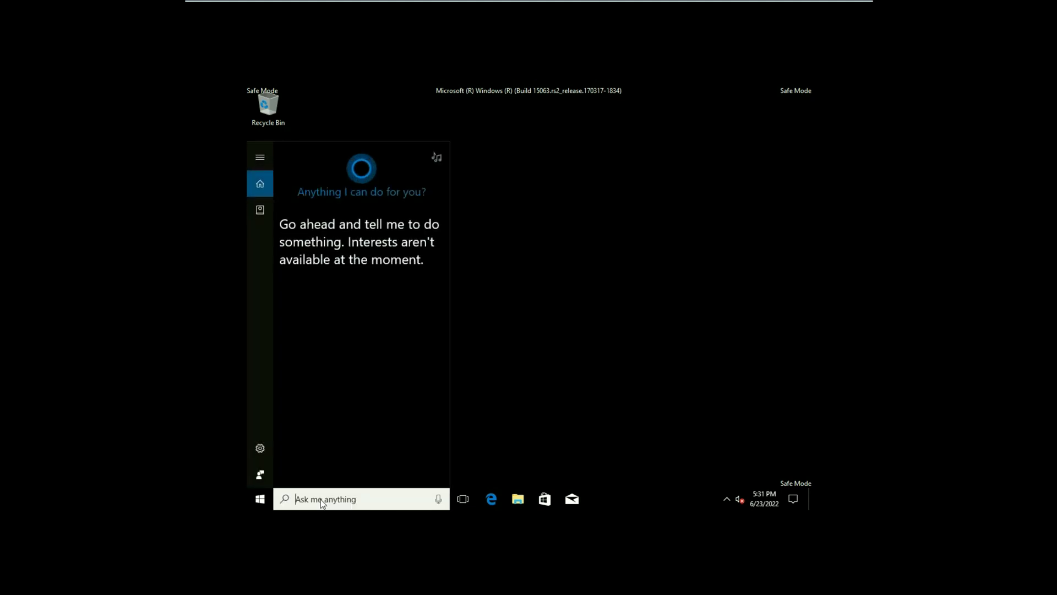
pyautogui.write('apps & features')
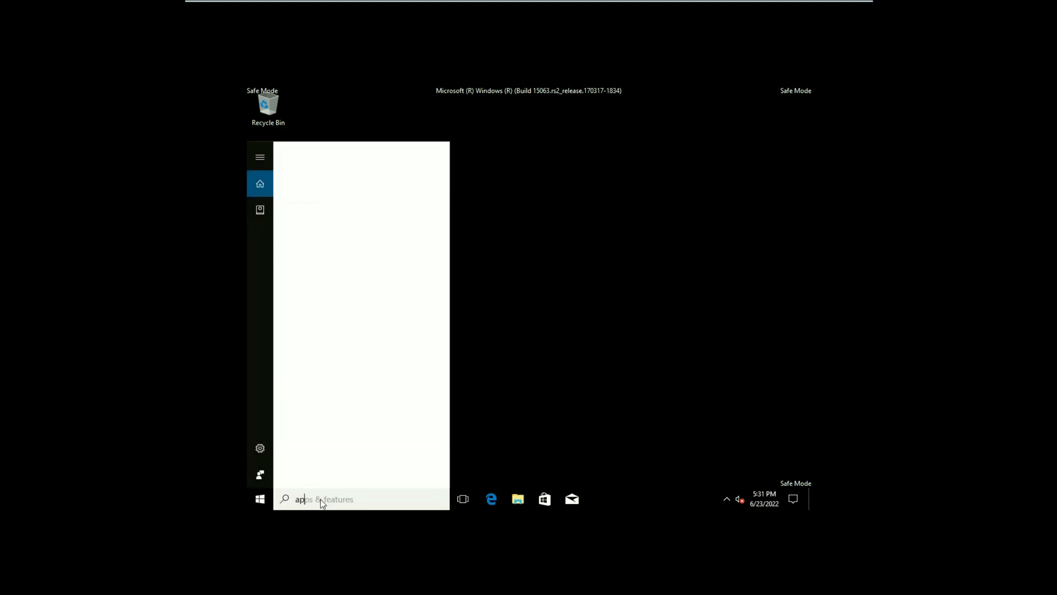
pyautogui.write('app')
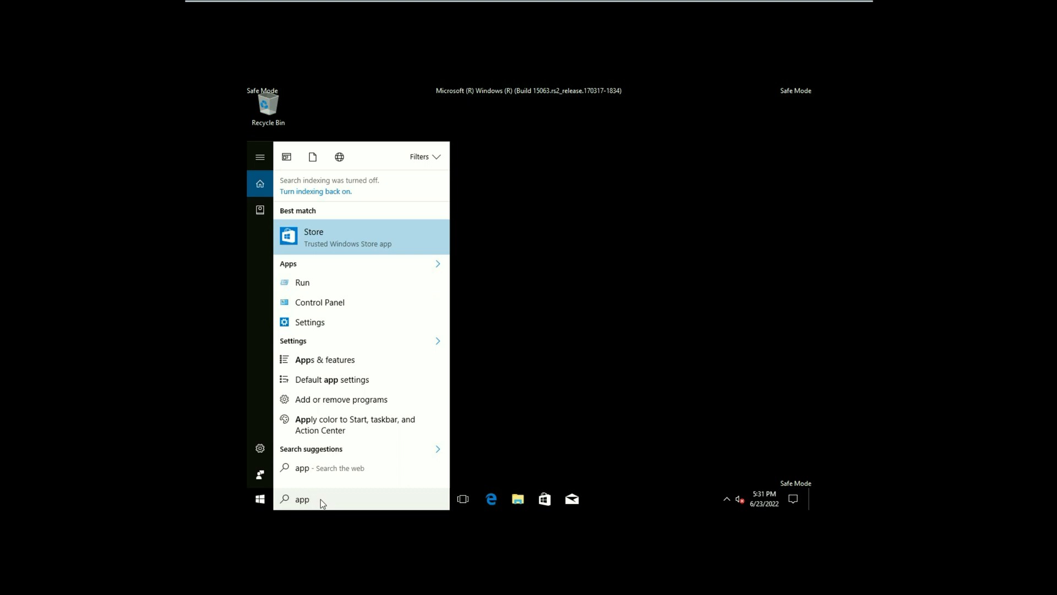
pyautogui.moveTo(330, 363)
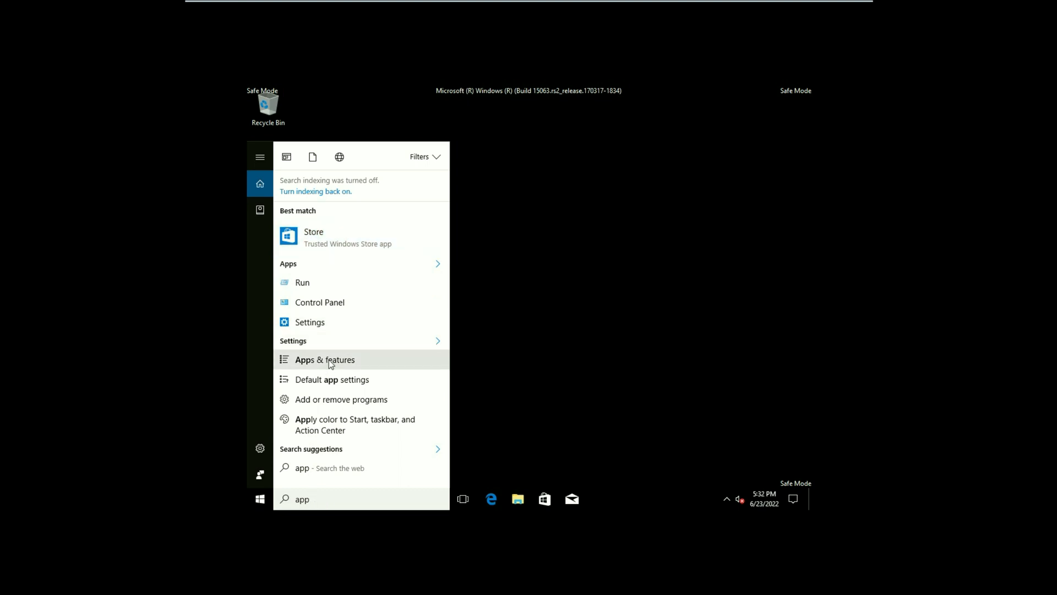
pyautogui.click(325, 359)
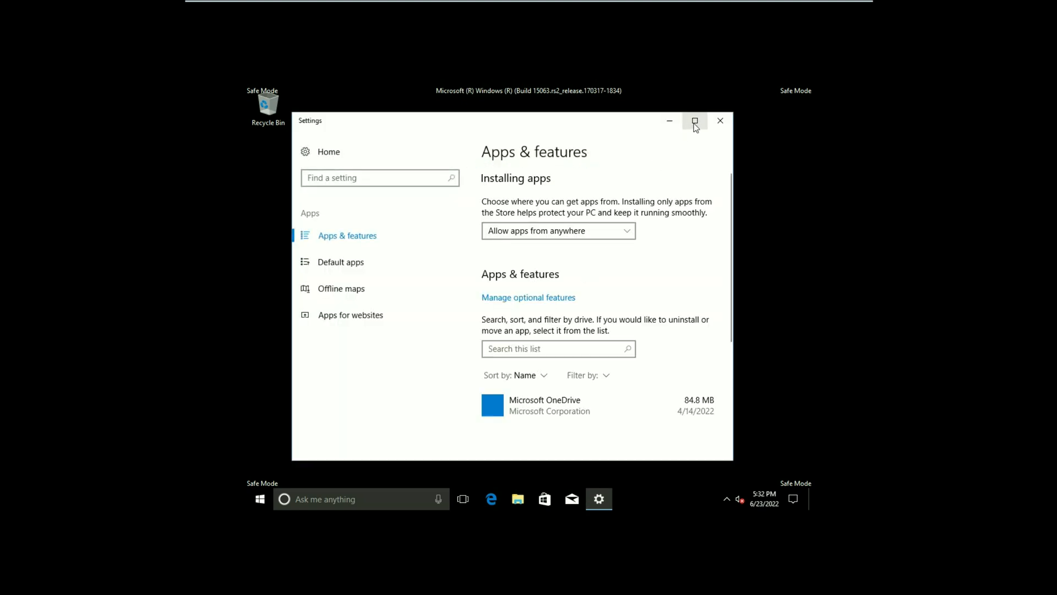
# Maximize Settings, review the installed apps and Sort by options, then close Settings.
pyautogui.click(694, 121)
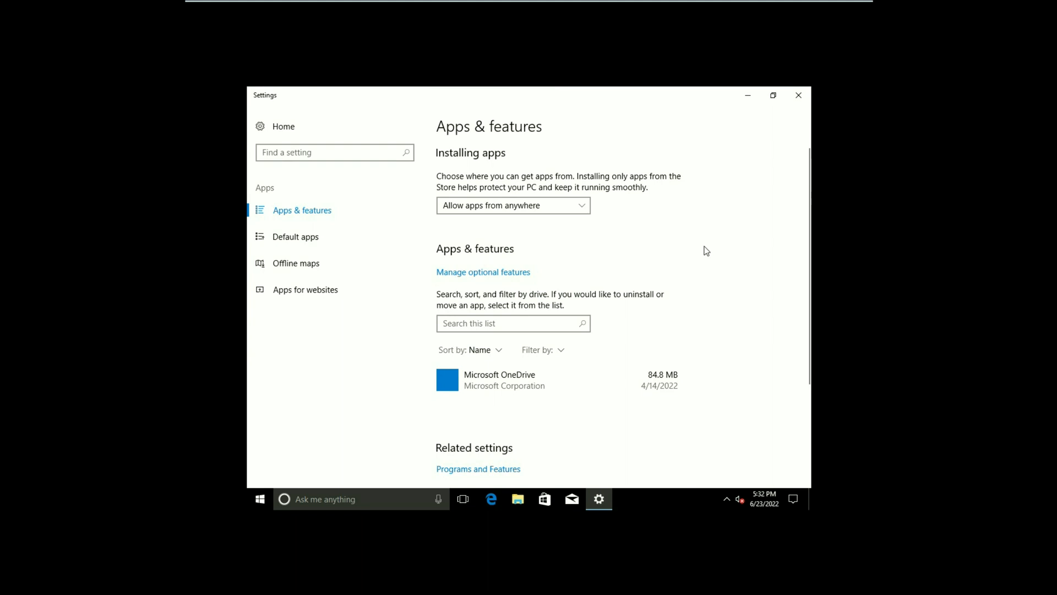
pyautogui.scroll(-3)
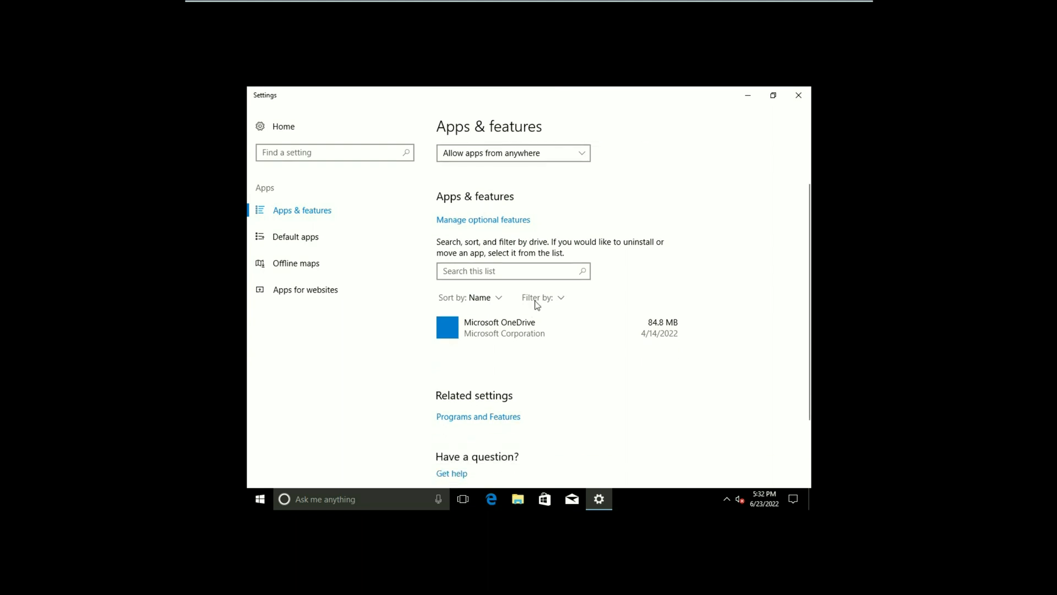
pyautogui.moveTo(529, 309)
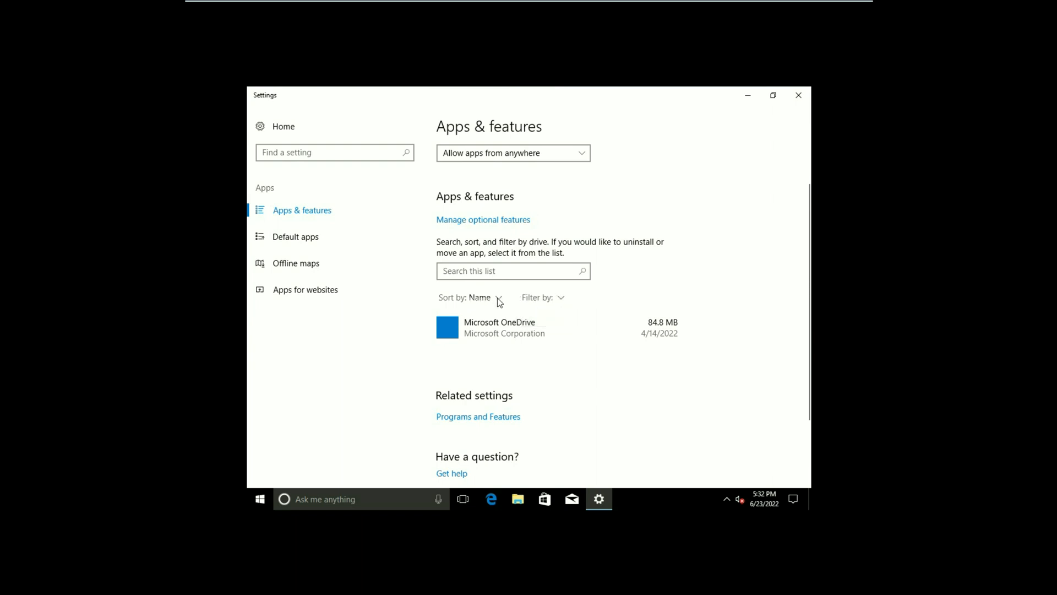
pyautogui.click(481, 297)
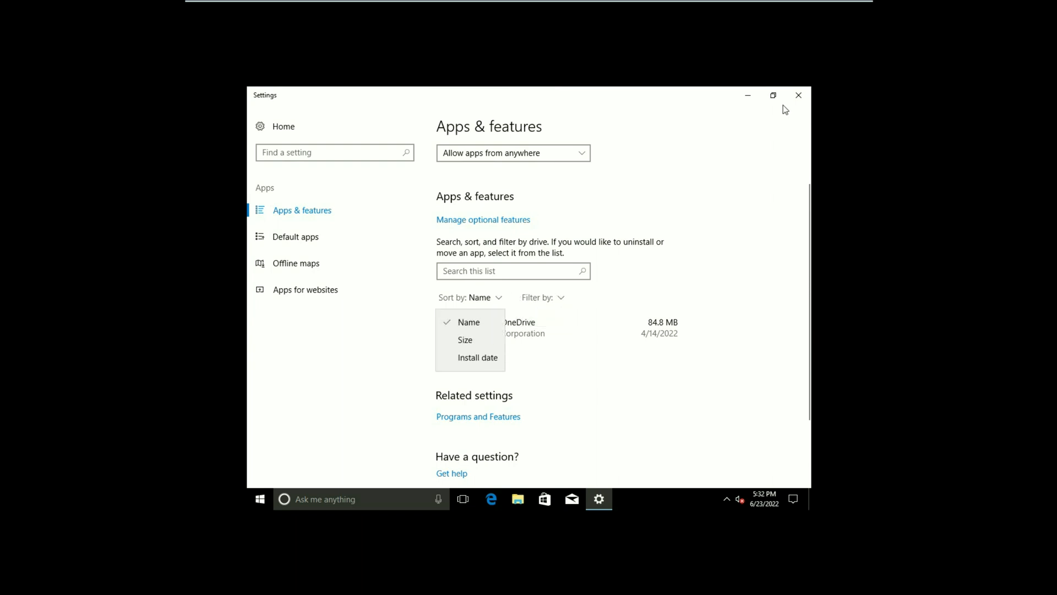
pyautogui.click(798, 95)
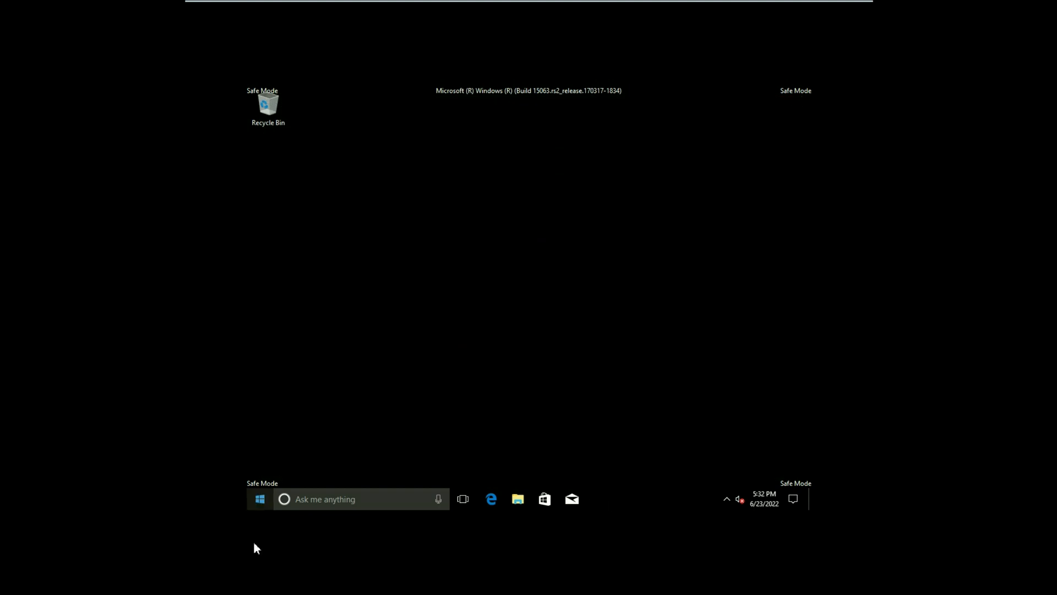